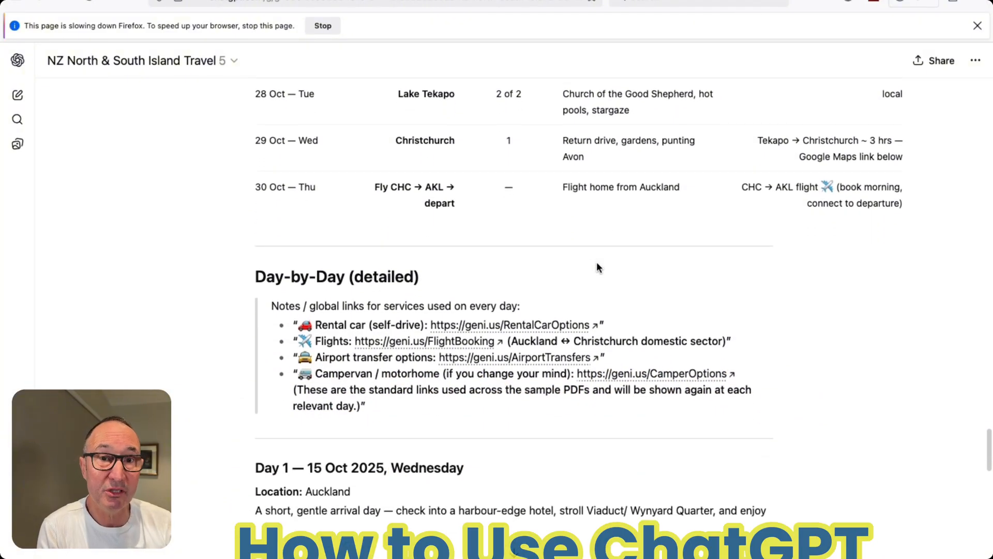
# Step: Draft the prompt 'Provide me with a 14-day NZ holiday' in the temporary chat
pyautogui.scroll(-3)
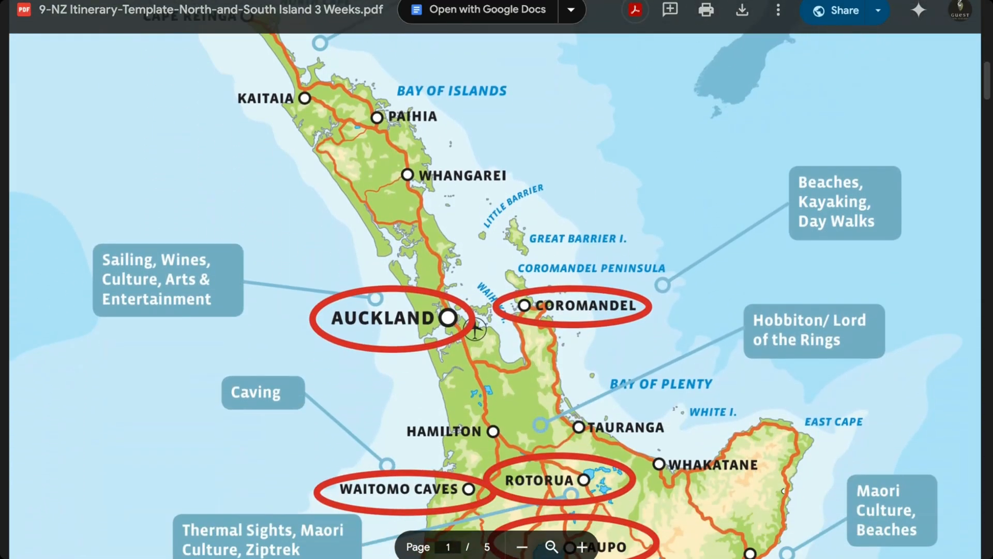
pyautogui.scroll(-3)
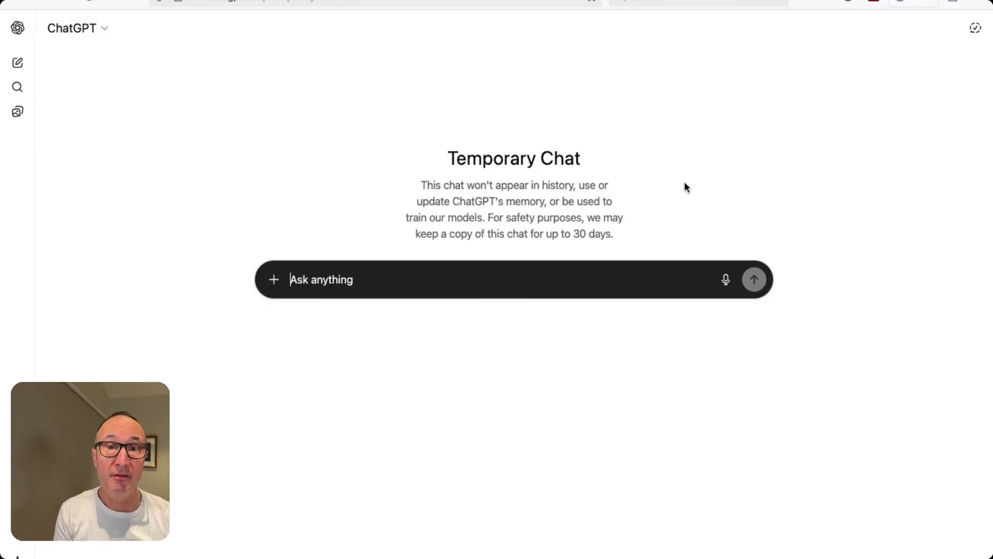
pyautogui.write('Provide me with a 14-day NZ holiday')
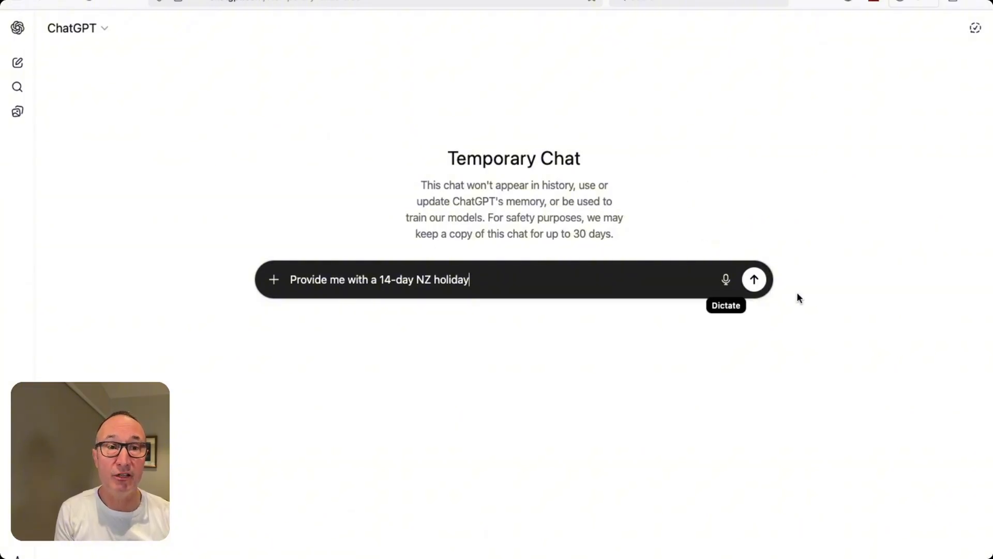
# Step: Send the 14-day NZ holiday request and read through the first days of the reply
pyautogui.click(754, 280)
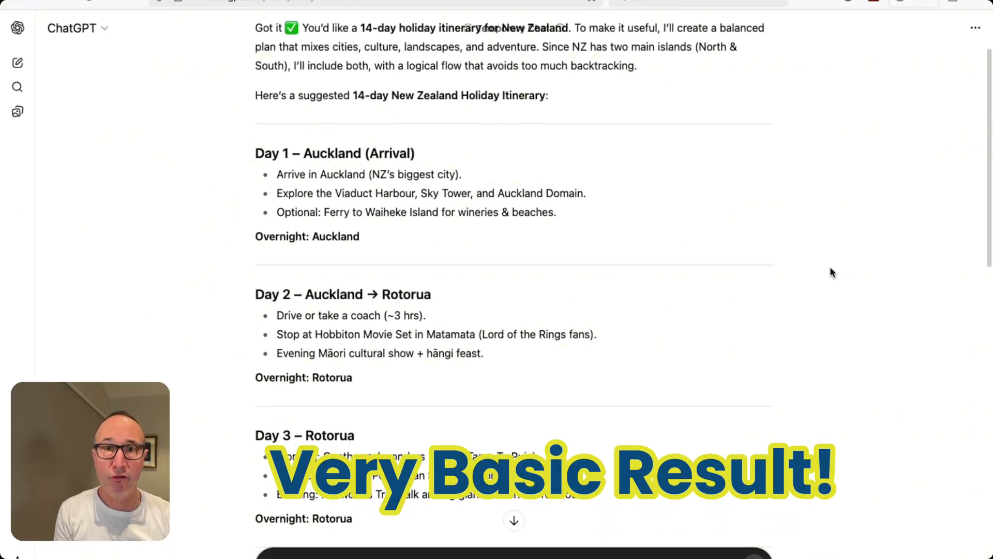
pyautogui.scroll(-3)
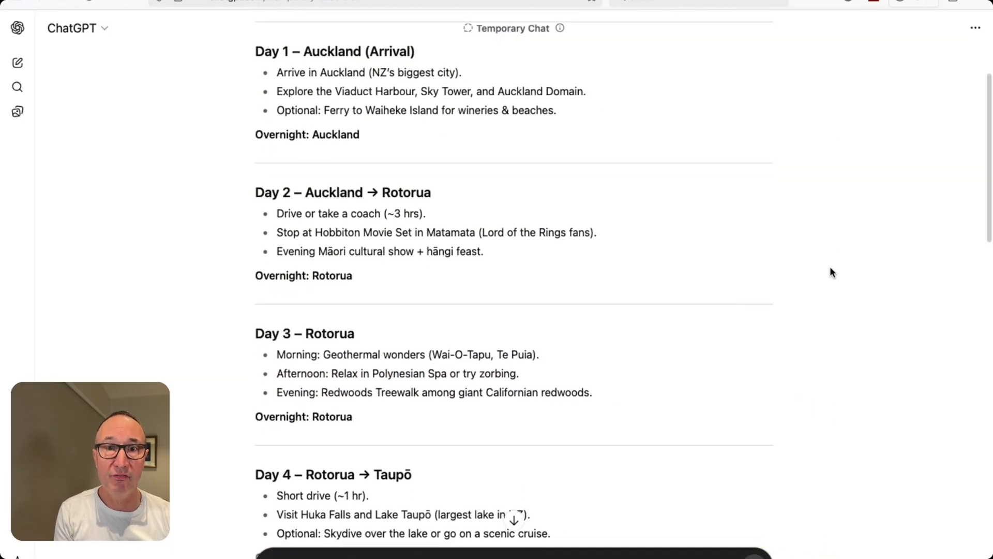
pyautogui.scroll(-3)
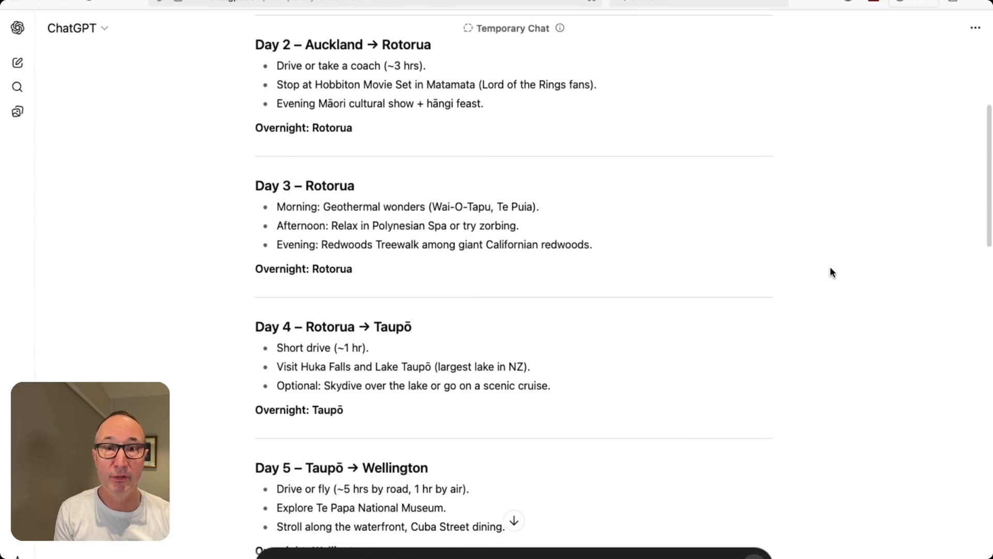
pyautogui.scroll(-3)
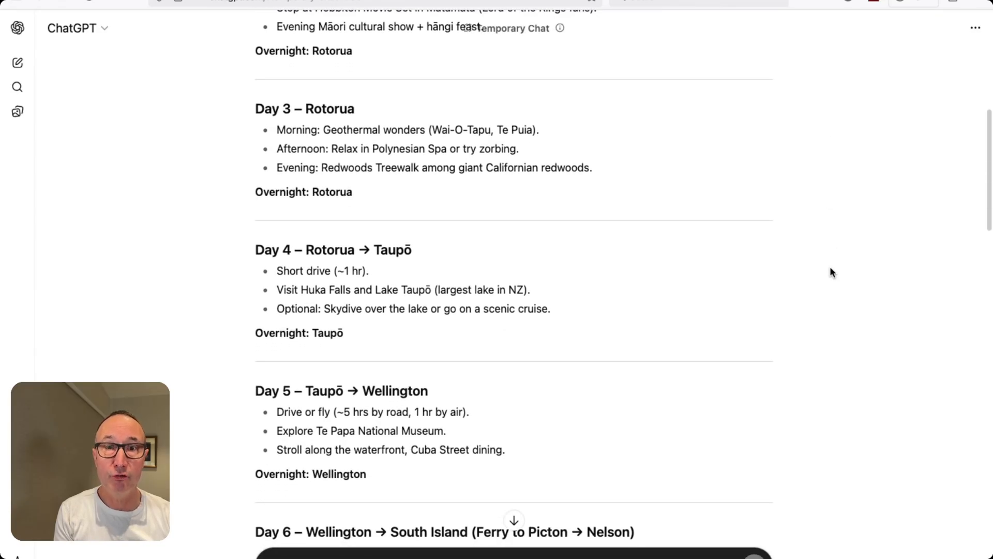
pyautogui.scroll(-3)
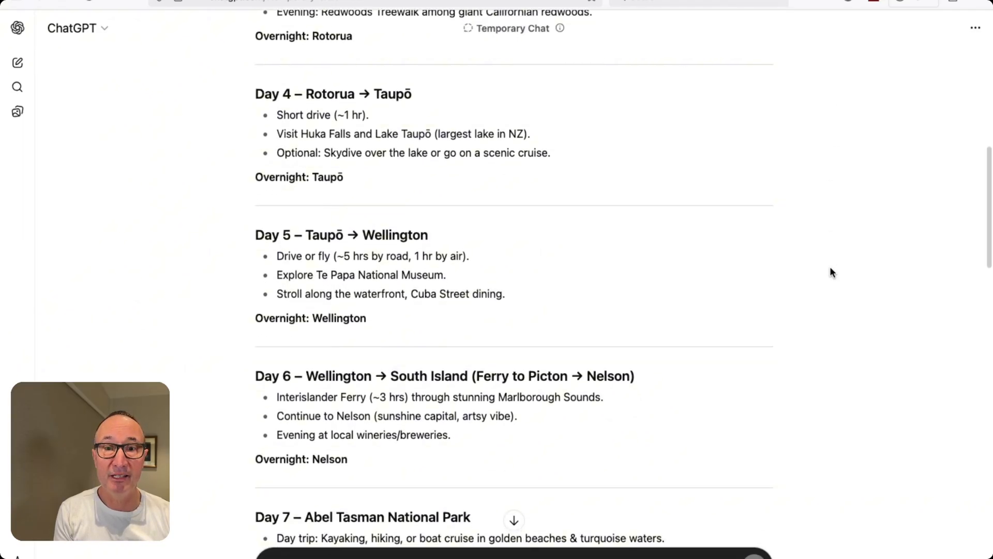
pyautogui.scroll(-3)
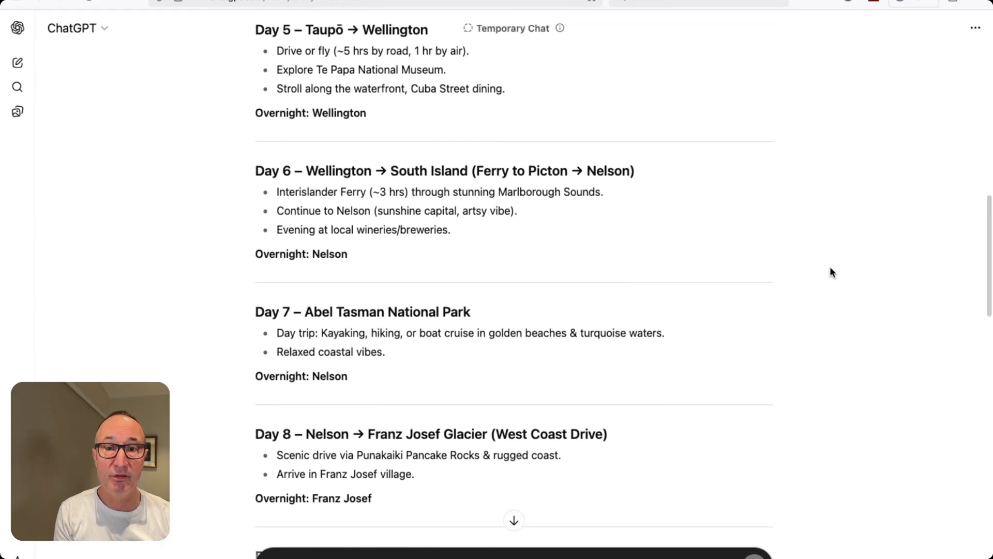
pyautogui.scroll(-3)
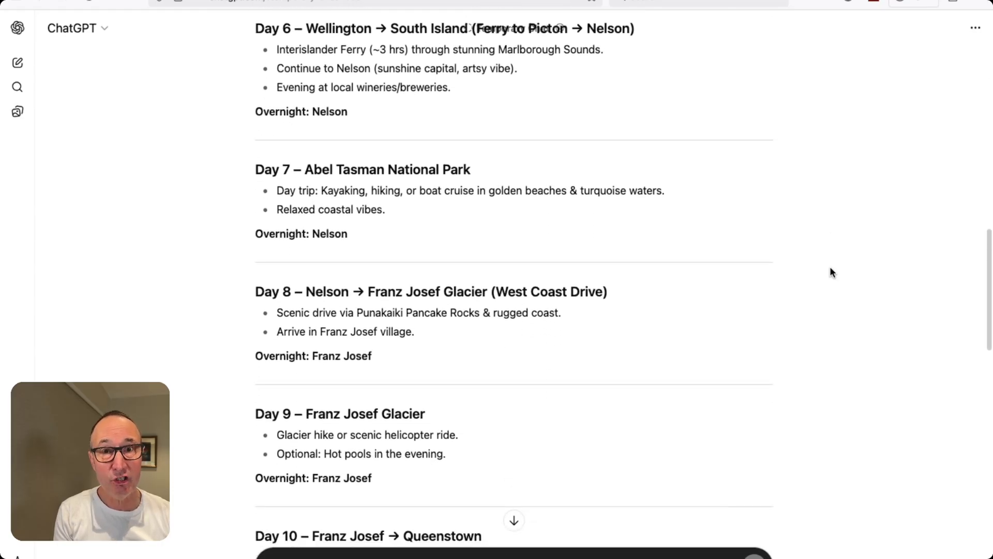
pyautogui.scroll(3)
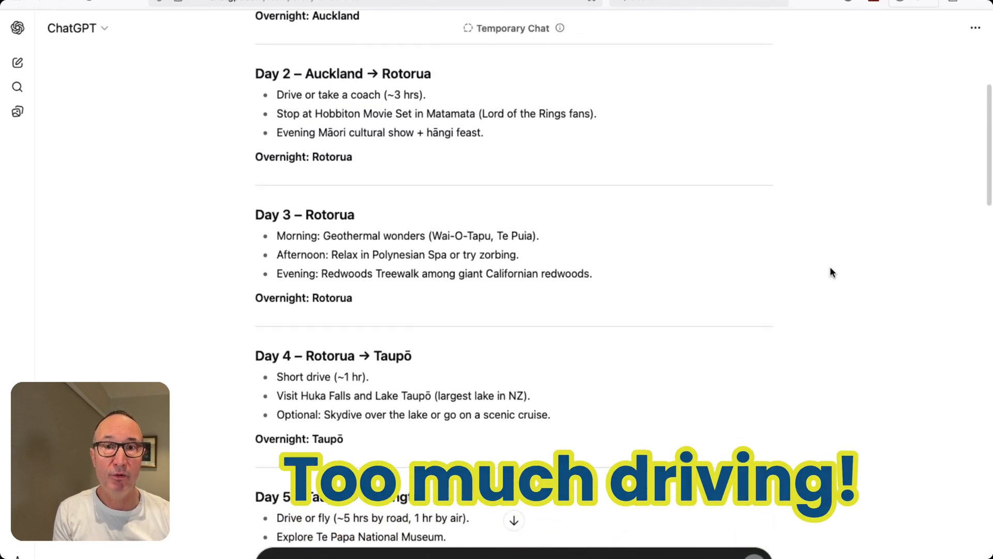
pyautogui.scroll(3)
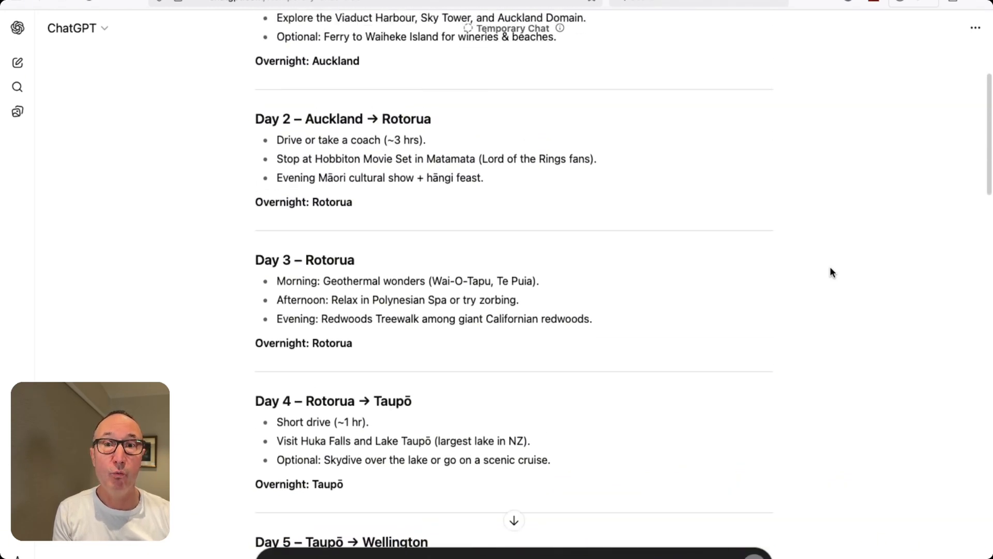
pyautogui.scroll(-3)
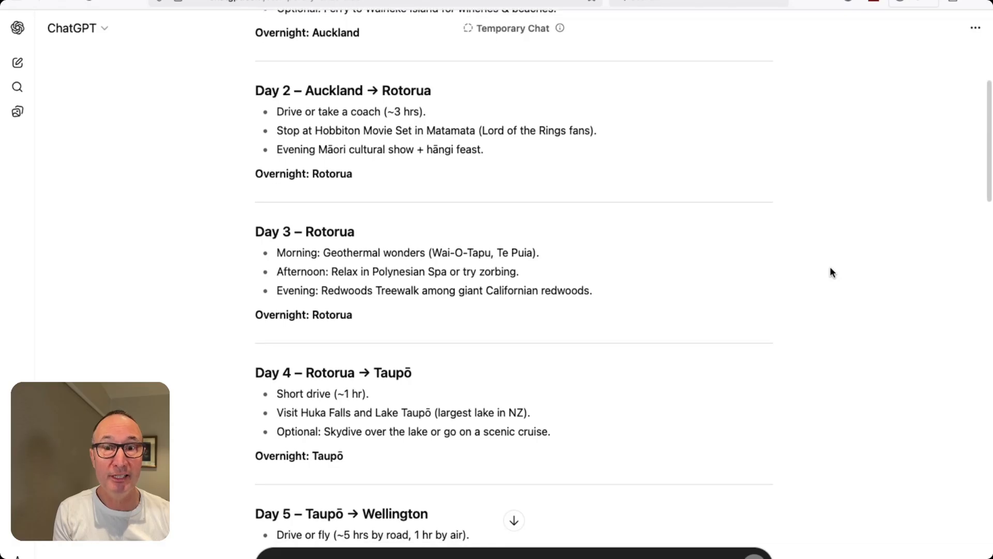
pyautogui.scroll(-3)
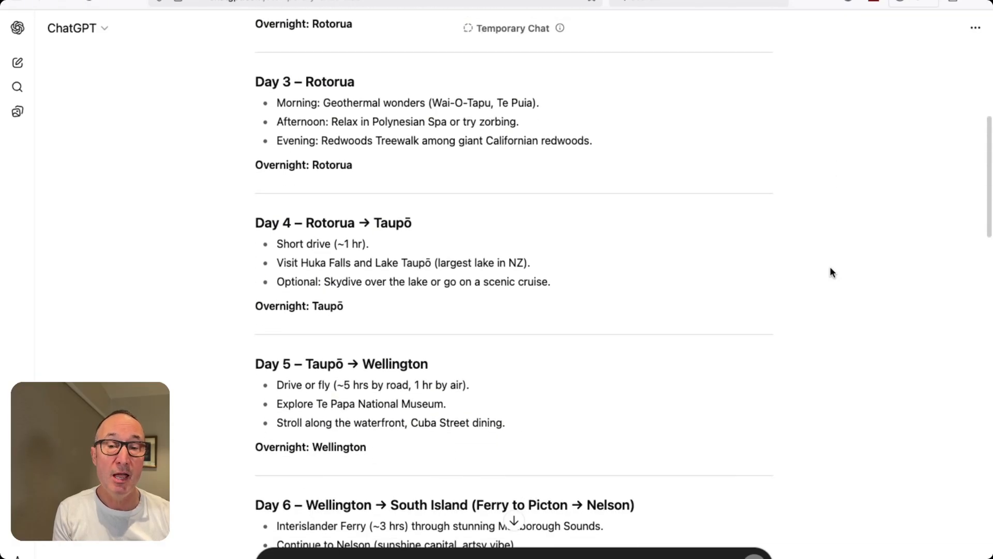
pyautogui.scroll(-3)
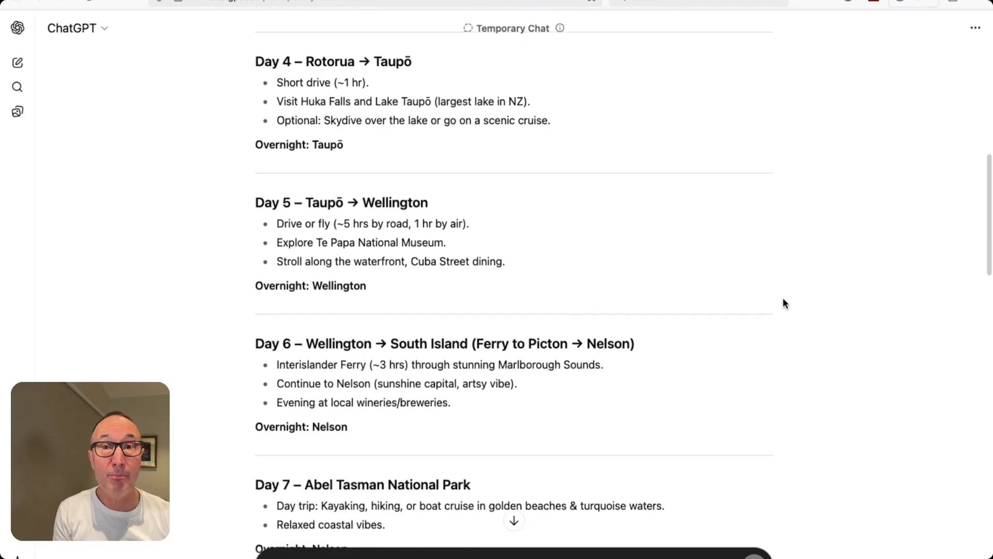
pyautogui.scroll(-3)
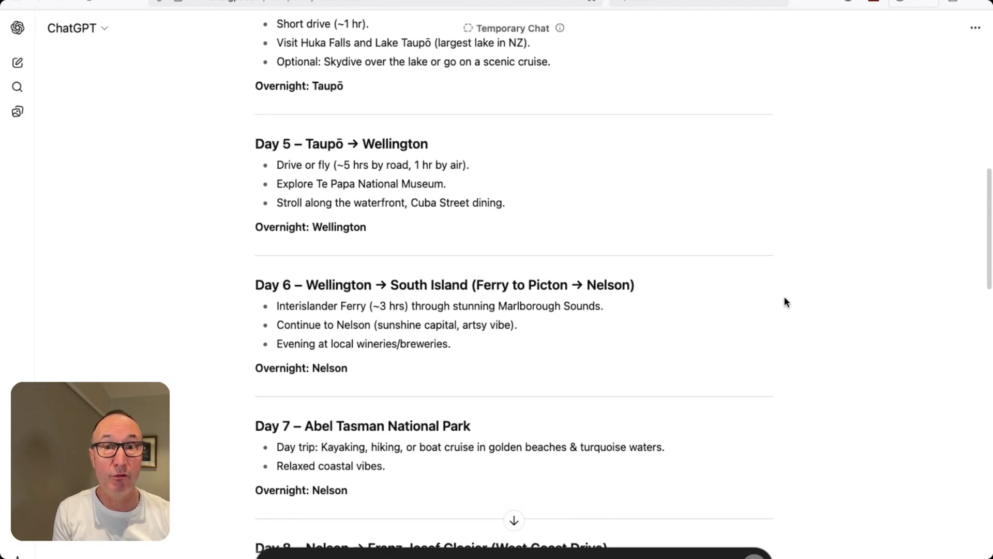
# Step: Review the rest of the generic itinerary covering Rotorua, Taupō and Wellington
pyautogui.scroll(-3)
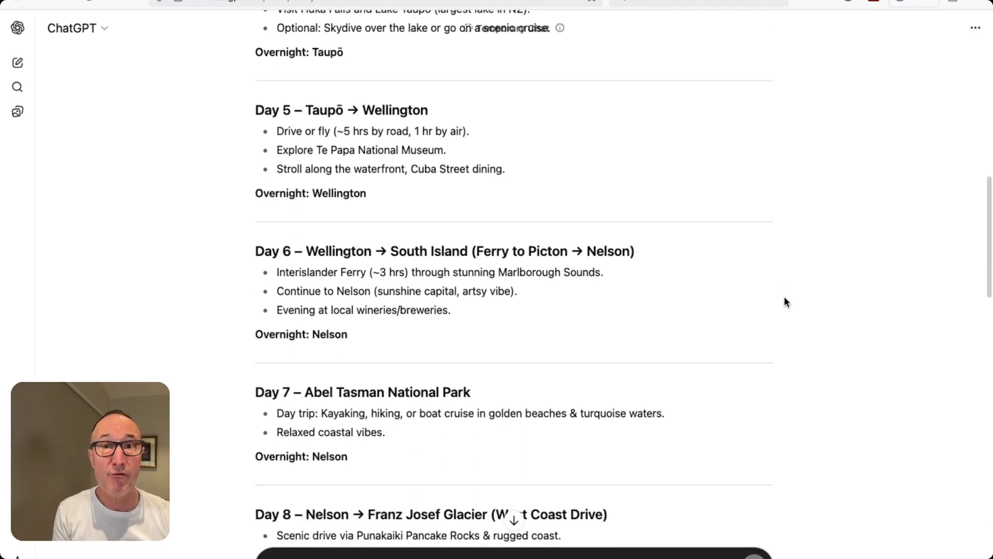
pyautogui.scroll(-3)
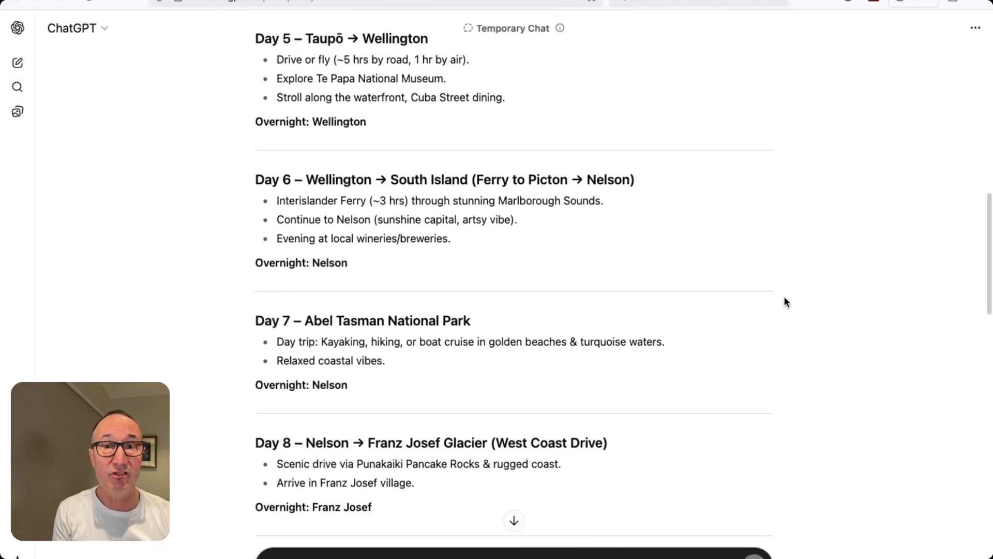
pyautogui.scroll(-3)
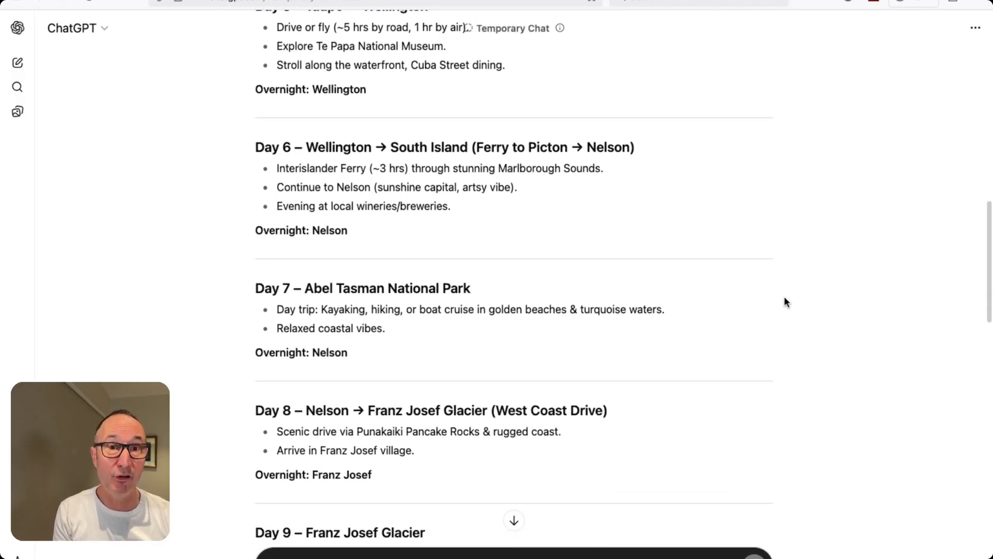
pyautogui.scroll(-3)
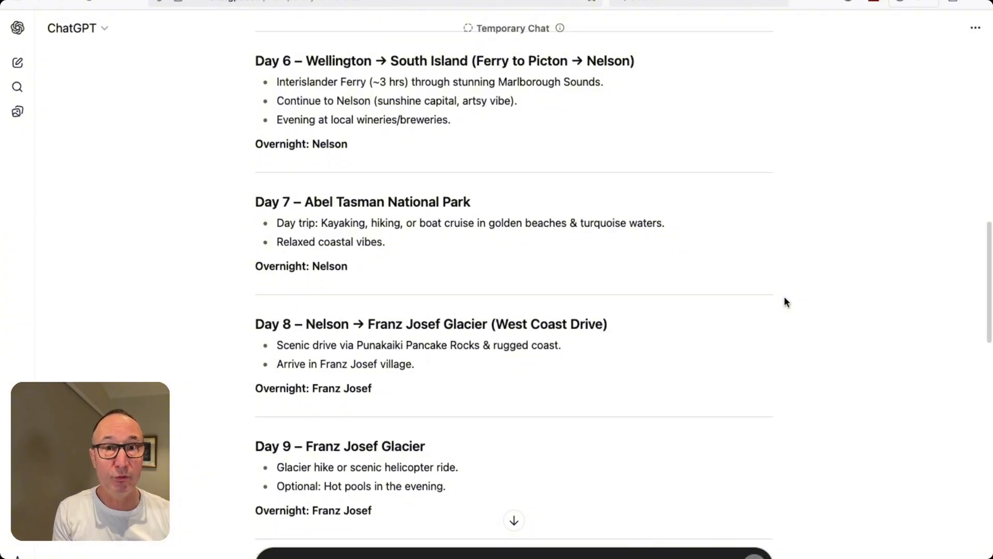
pyautogui.scroll(-3)
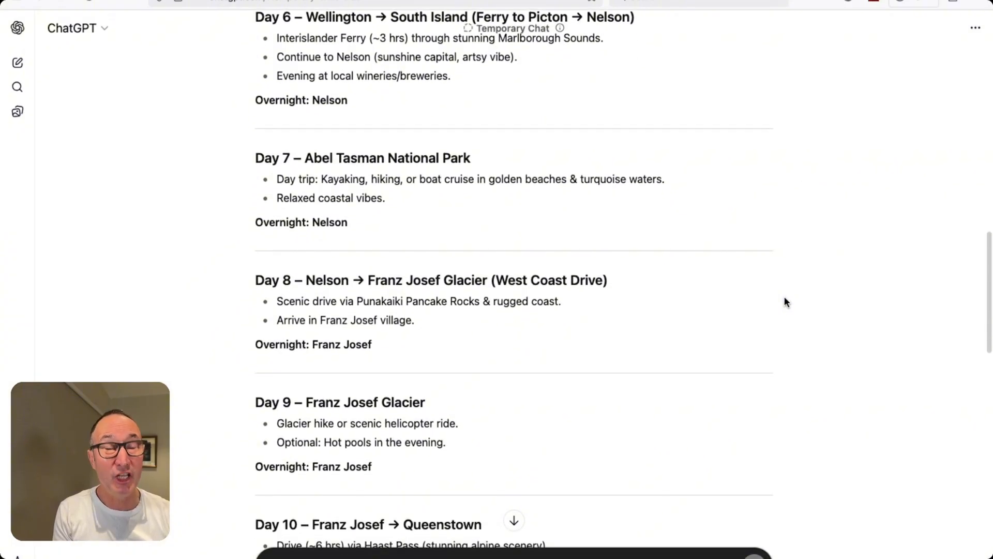
pyautogui.scroll(-3)
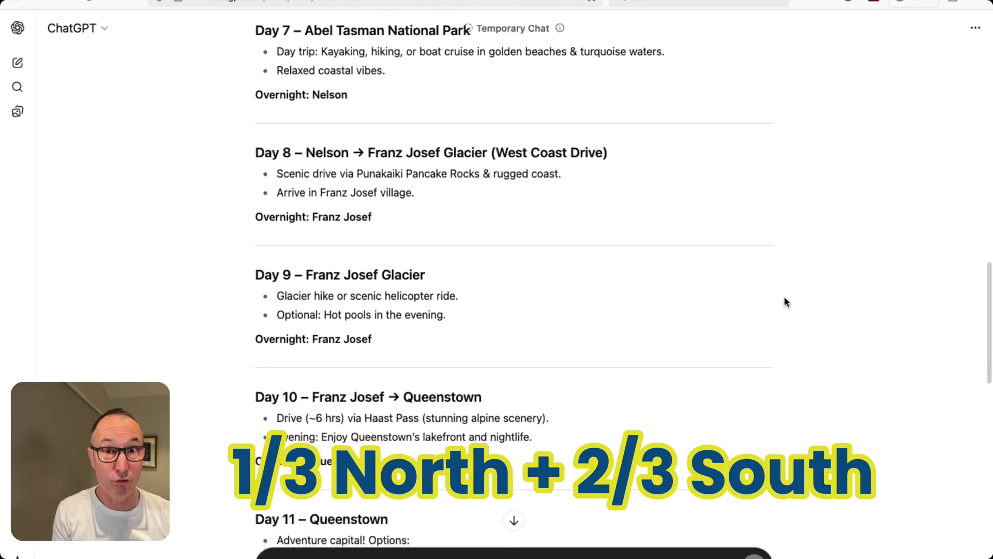
pyautogui.scroll(-3)
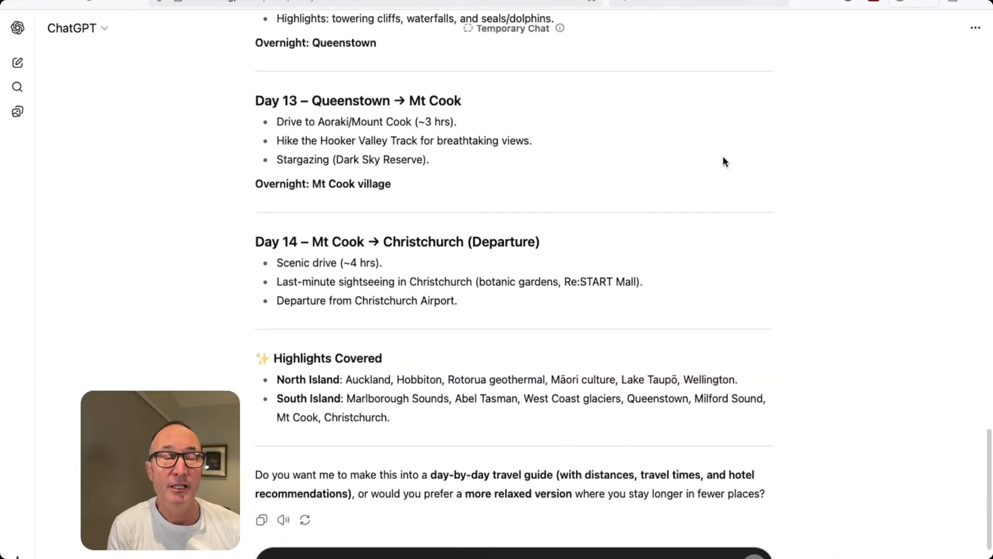
pyautogui.scroll(3)
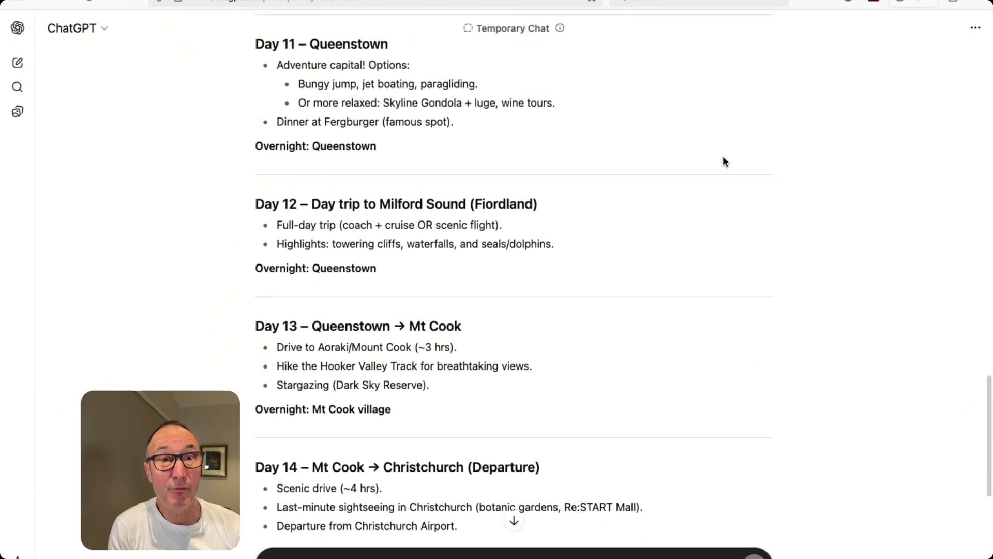
pyautogui.scroll(3)
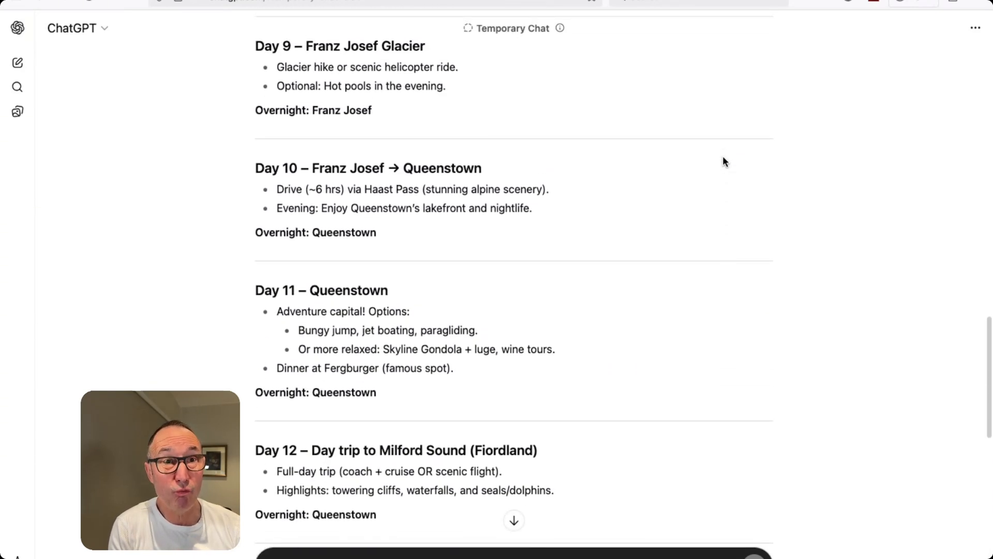
pyautogui.scroll(3)
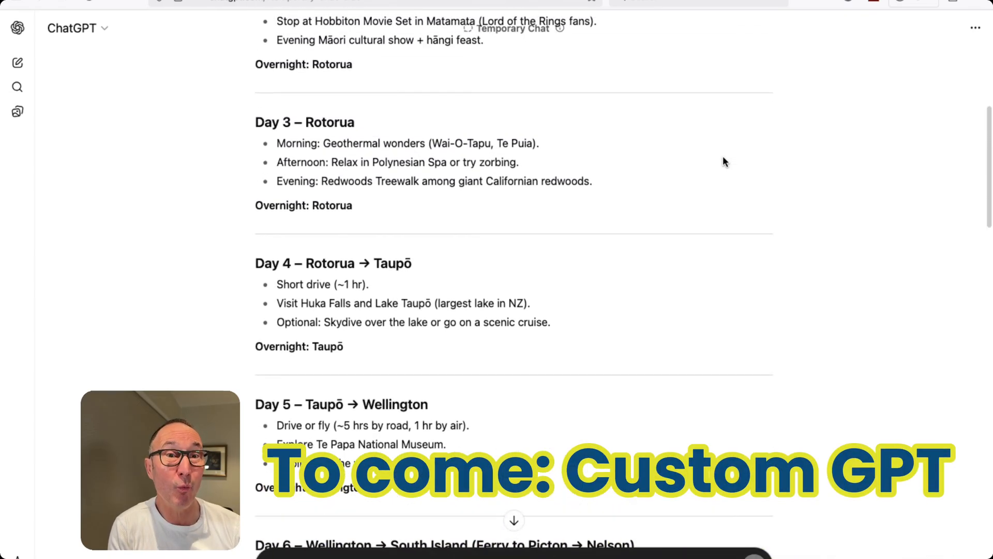
pyautogui.scroll(-3)
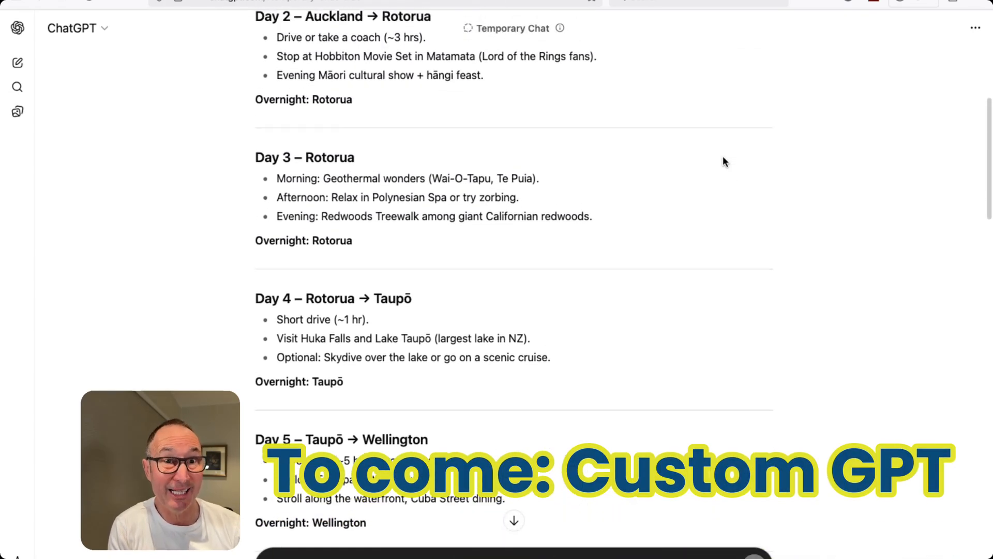
pyautogui.scroll(3)
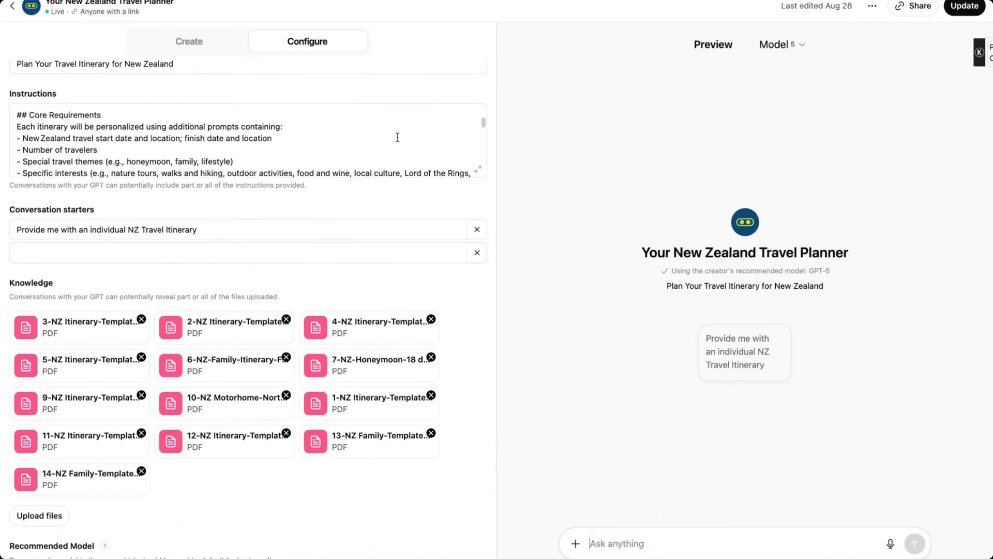
# Step: Review the GPT's instructions and its uploaded itinerary PDFs by trip type
pyautogui.scroll(-3)
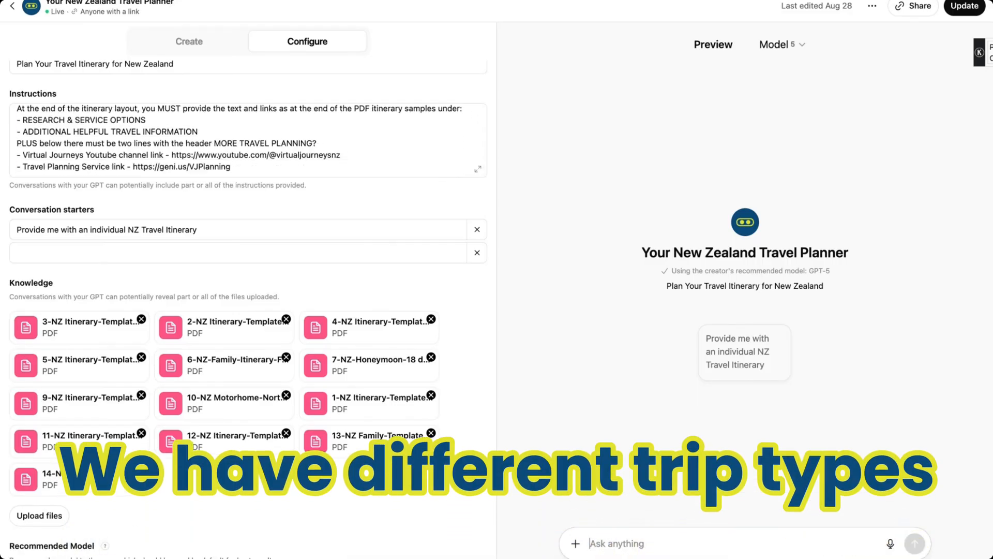
pyautogui.scroll(-3)
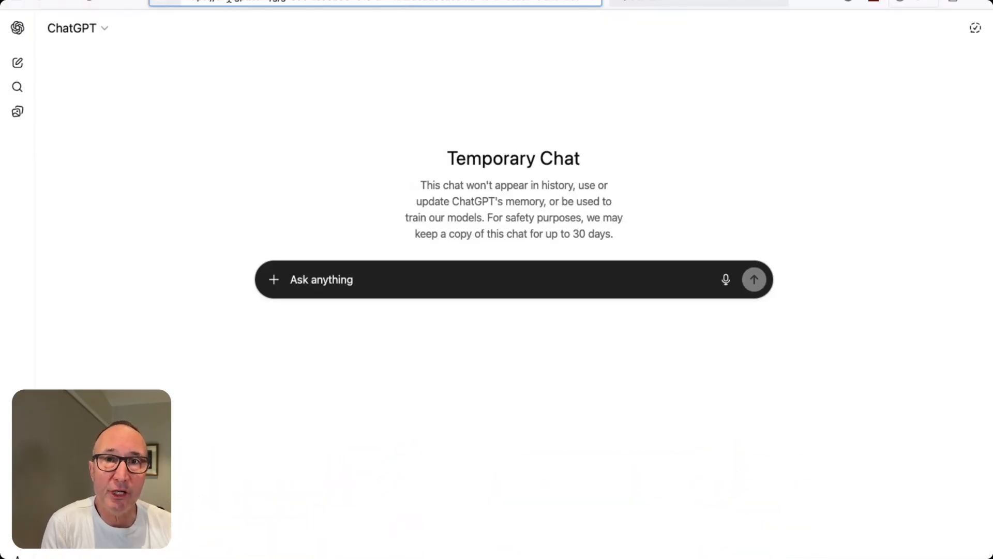
# Step: Launch the NZ North & South Island Travel GPT and request an individual itinerary via its starter
pyautogui.click(374, 2)
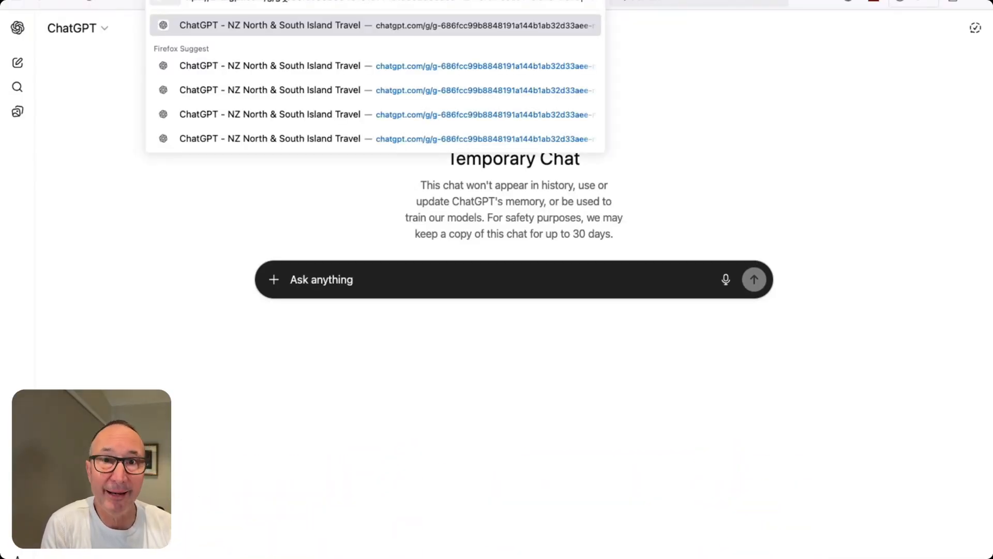
pyautogui.click(320, 280)
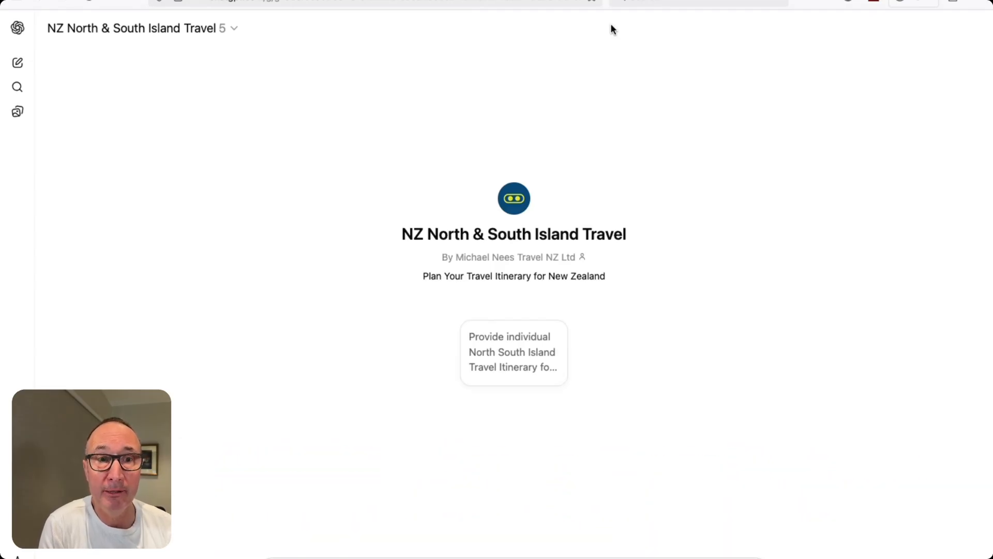
pyautogui.moveTo(731, 185)
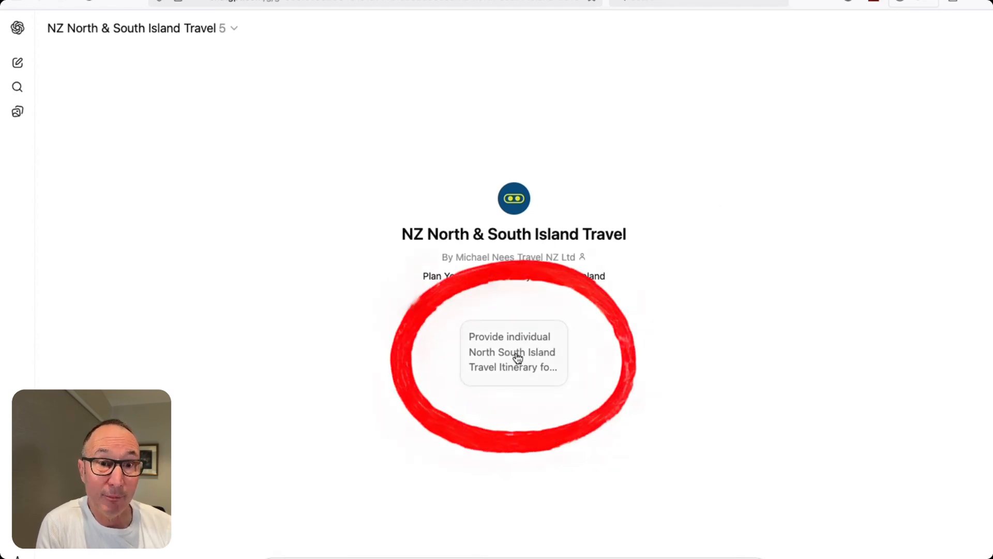
pyautogui.click(514, 351)
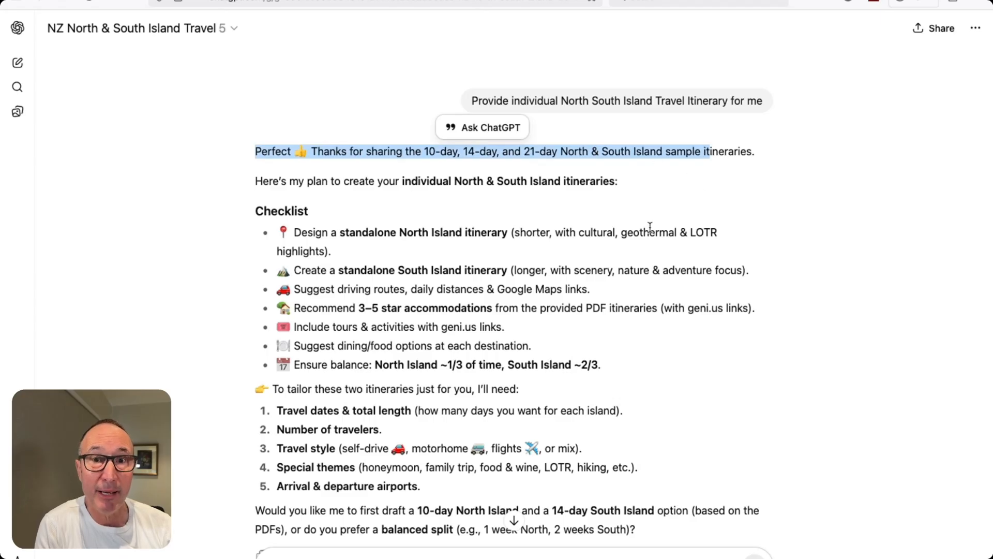
# Step: Send details '15-30 October, 2 adults, self-drive, honeymoon, Auckland' and highlight the Taupo one-night stop
pyautogui.write('15-30 October, 2 aduls, self-drive rental car, honeymoon, arrival and departure in Auckland')
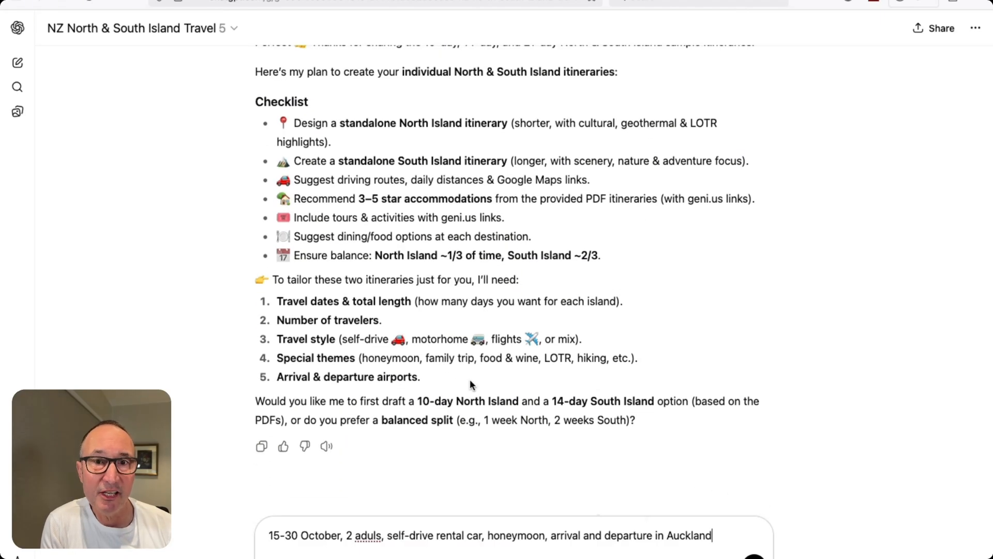
pyautogui.moveTo(364, 463)
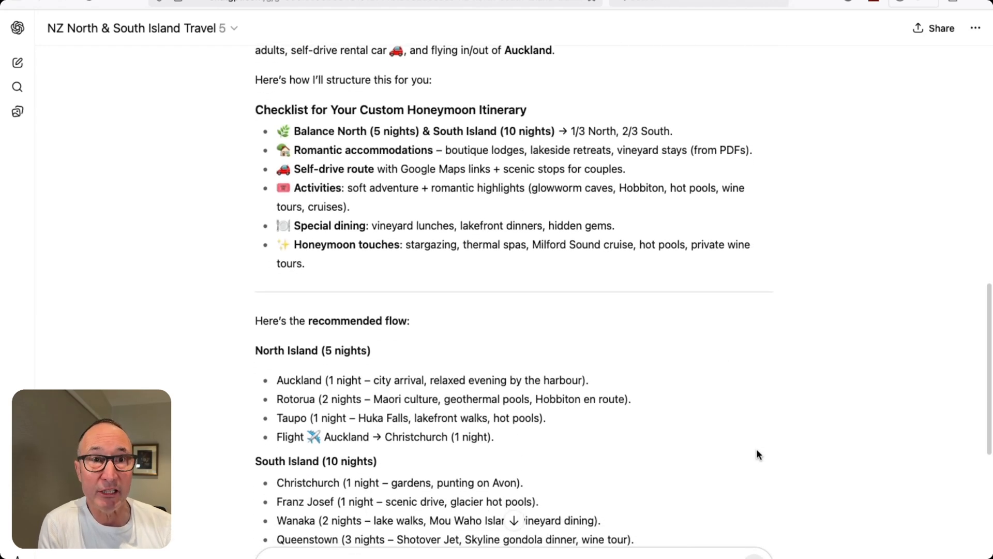
pyautogui.scroll(-3)
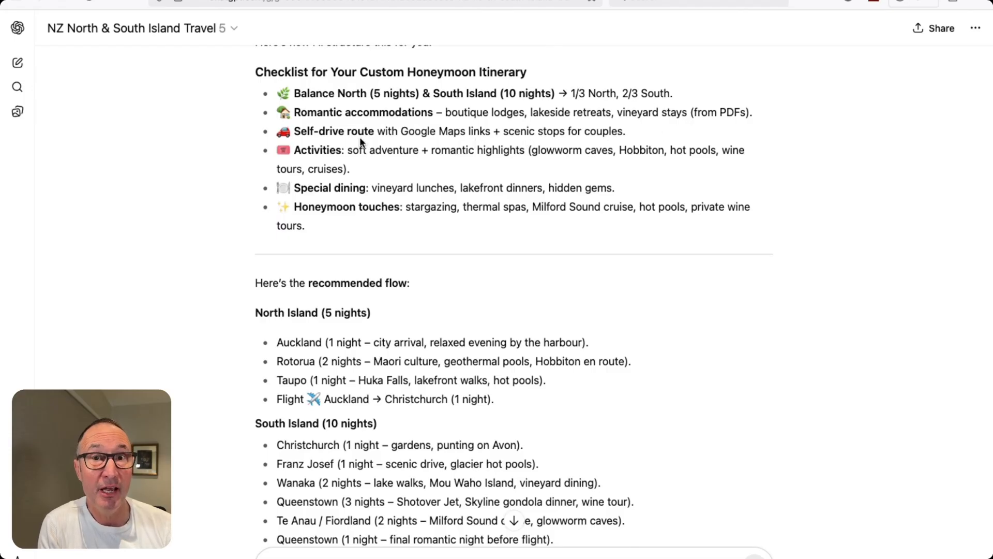
pyautogui.scroll(-3)
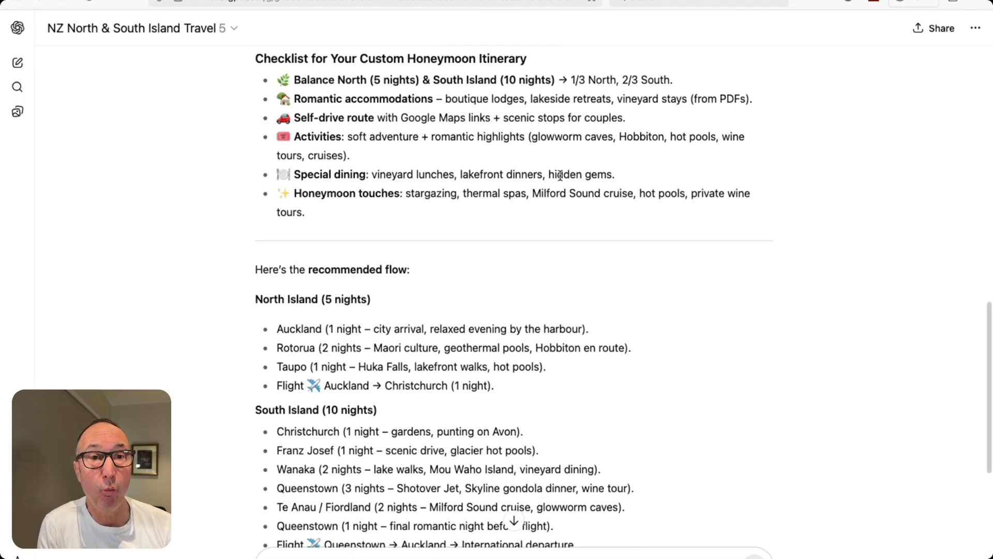
pyautogui.scroll(-3)
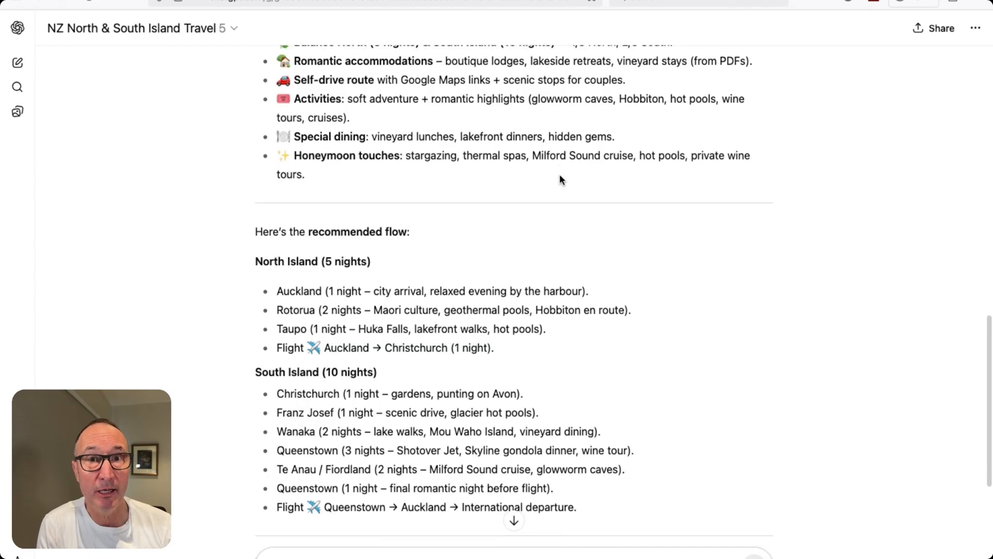
pyautogui.scroll(-3)
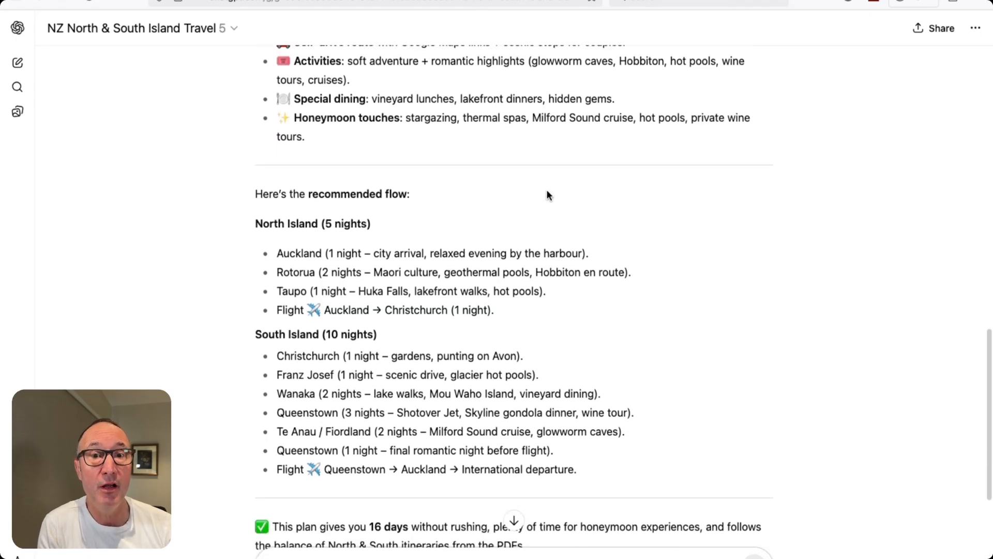
pyautogui.scroll(-3)
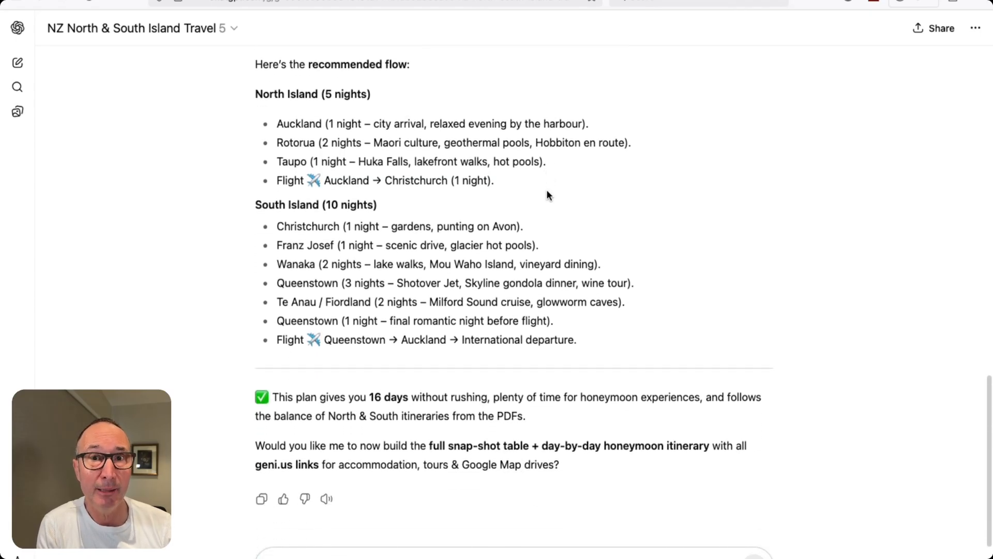
pyautogui.scroll(-3)
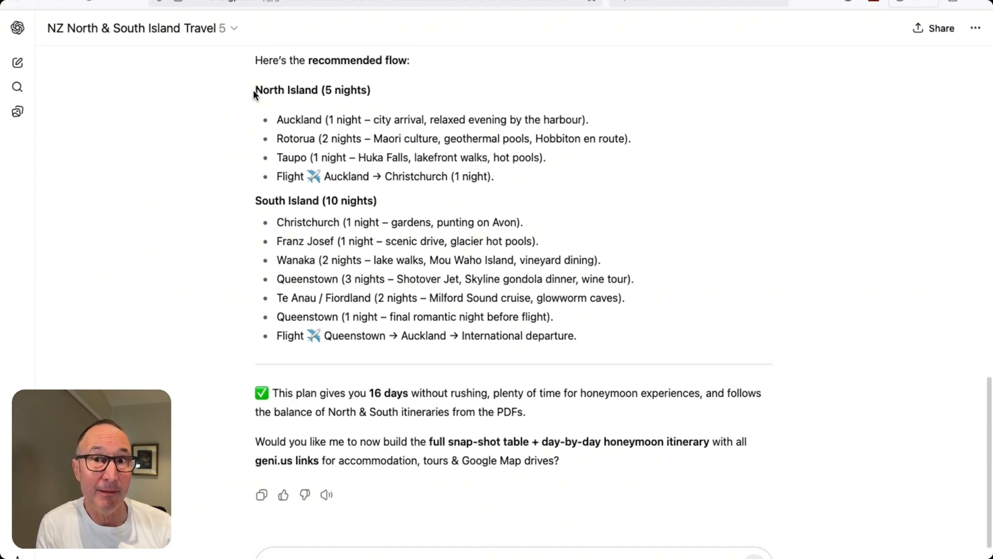
pyautogui.moveTo(411, 151)
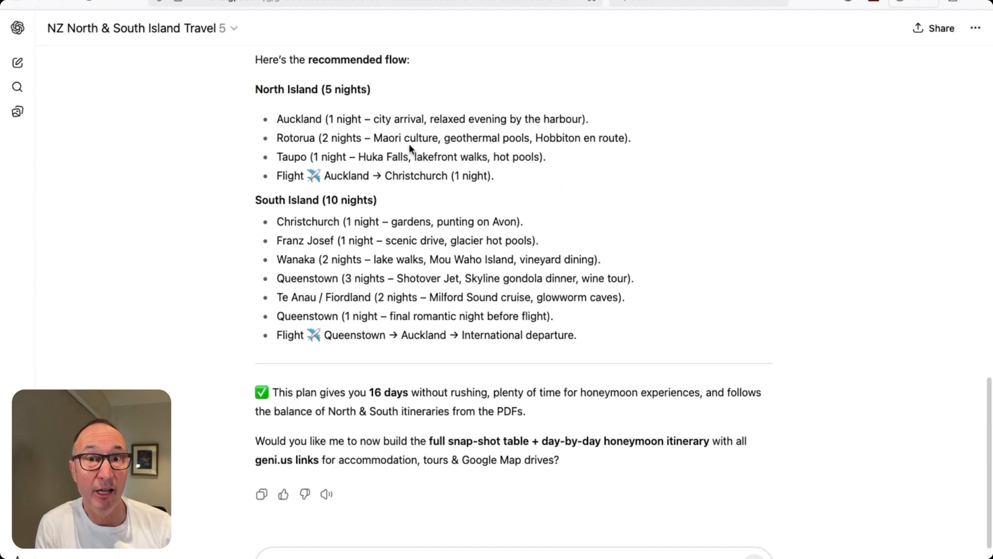
pyautogui.moveTo(277, 156); pyautogui.dragTo(354, 156)
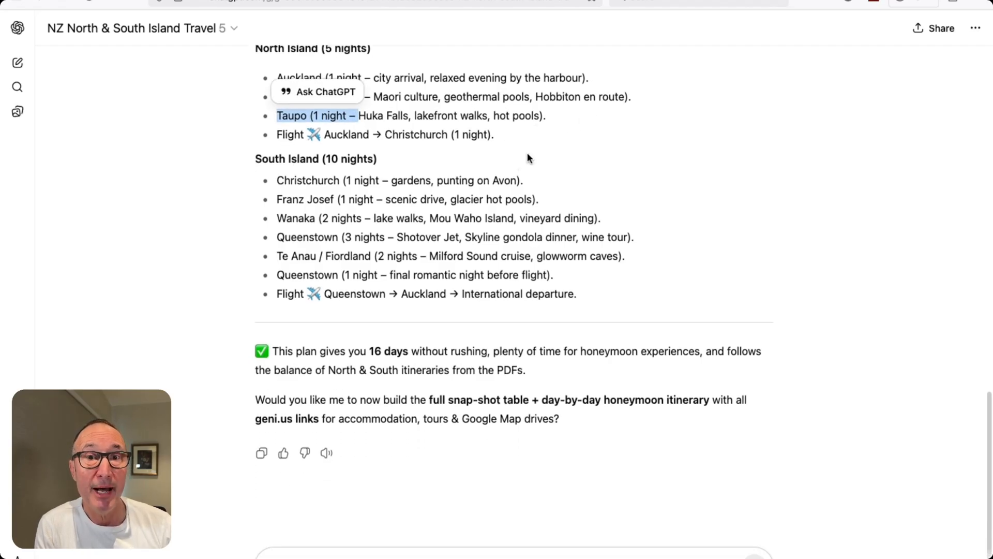
# Step: Request dropping Taupo, three Rotorua nights, adding Lake Tekapo, one Wanaka night, correcting 'tekapo'
pyautogui.scroll(-3)
pyautogui.write('take the one night in taupo out and add to rotorua, also we would like to include lake tekapo into the south island part, no need to have 2 nights in wanaka as we have time in queenstown.')
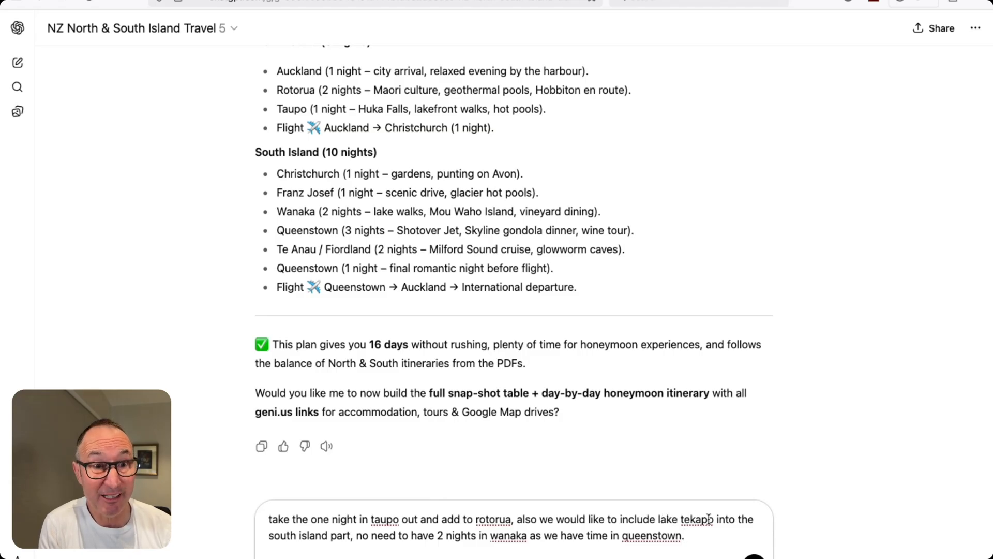
pyautogui.doubleClick(693, 518)
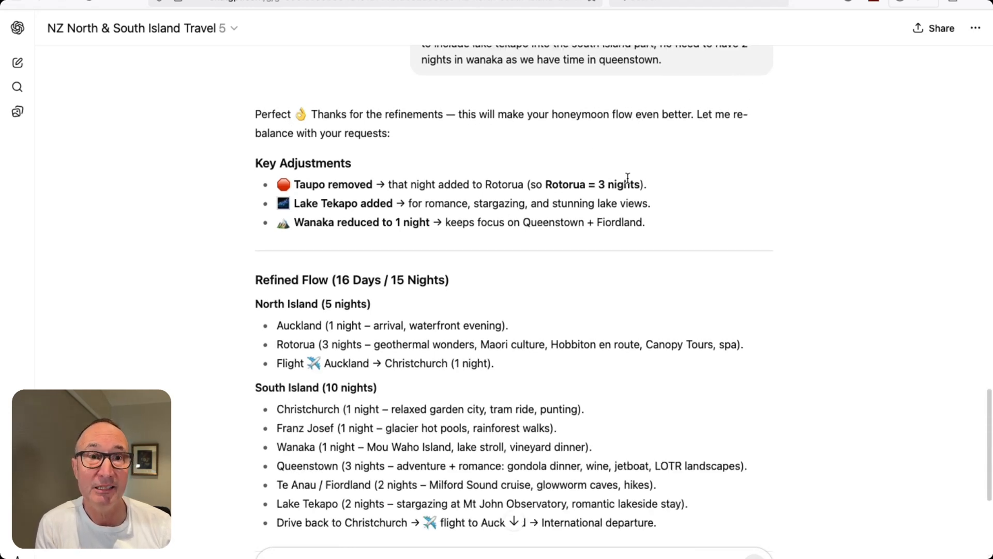
pyautogui.scroll(-3)
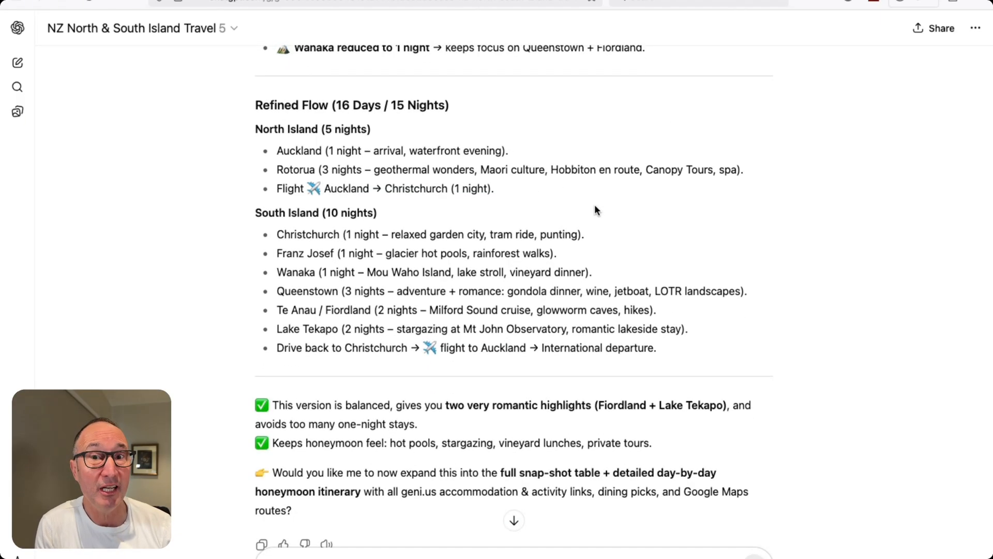
pyautogui.scroll(-3)
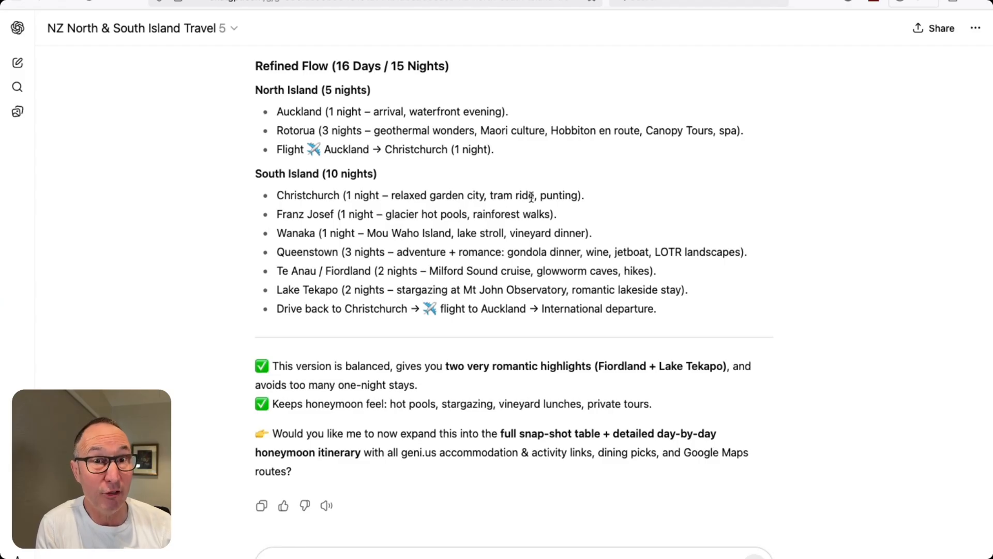
pyautogui.scroll(-3)
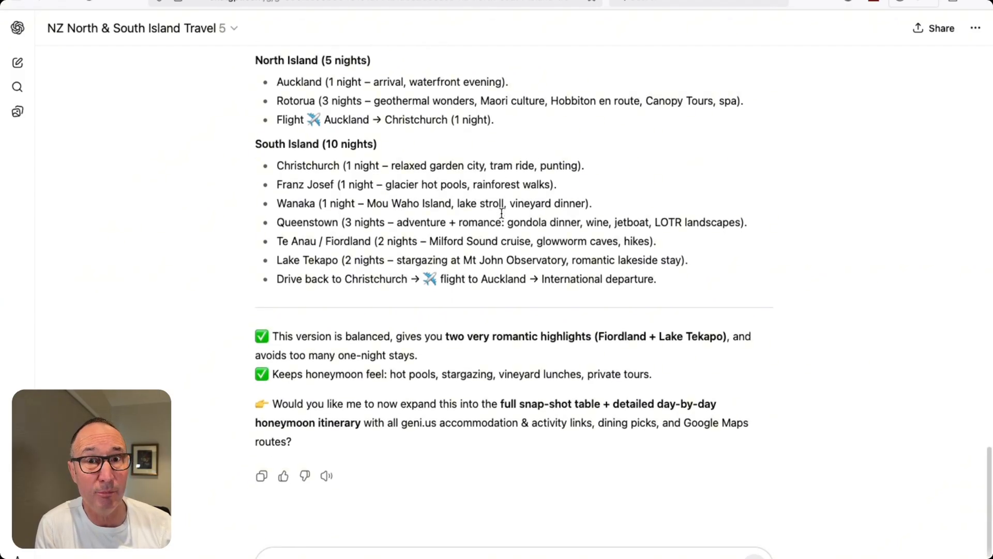
pyautogui.moveTo(277, 200); pyautogui.dragTo(505, 200)
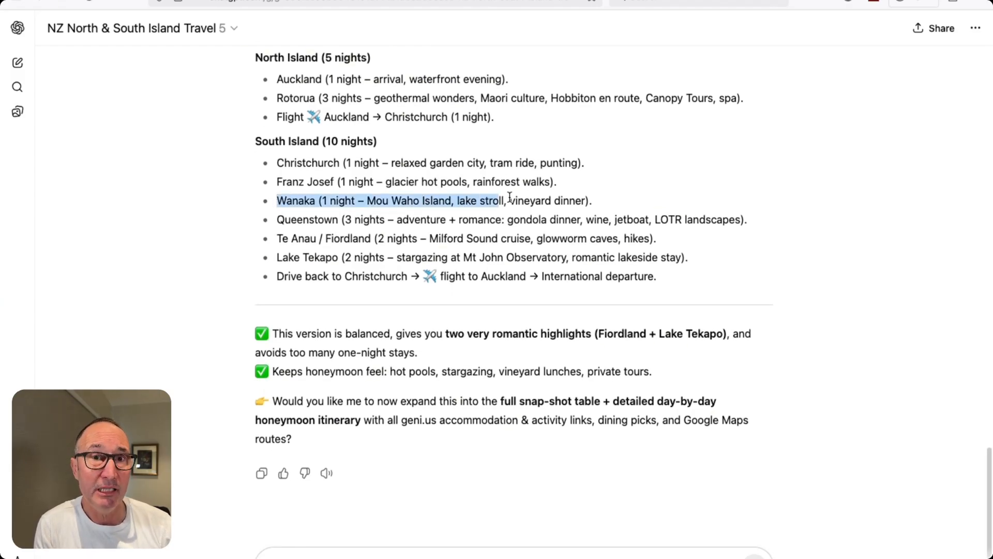
pyautogui.moveTo(503, 201); pyautogui.dragTo(591, 201)
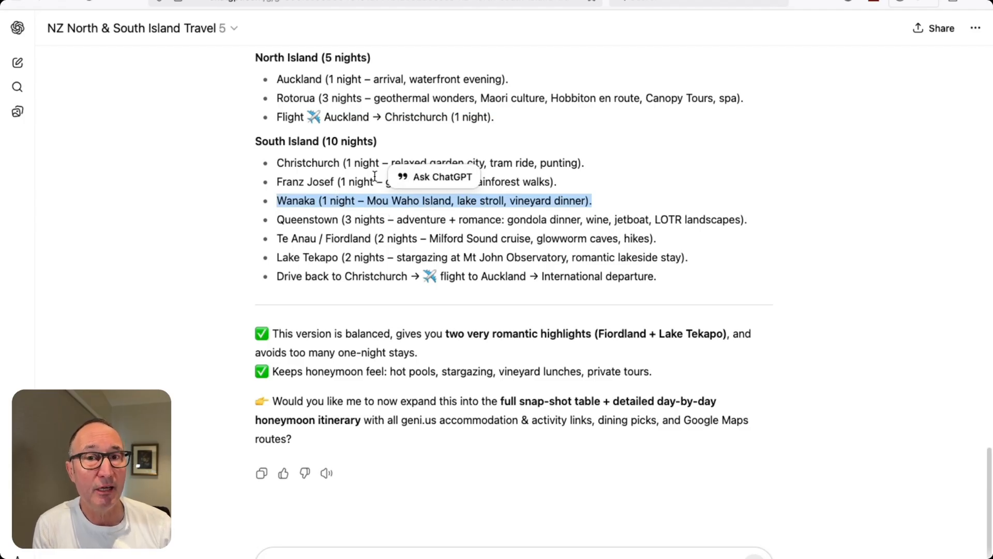
pyautogui.moveTo(319, 173)
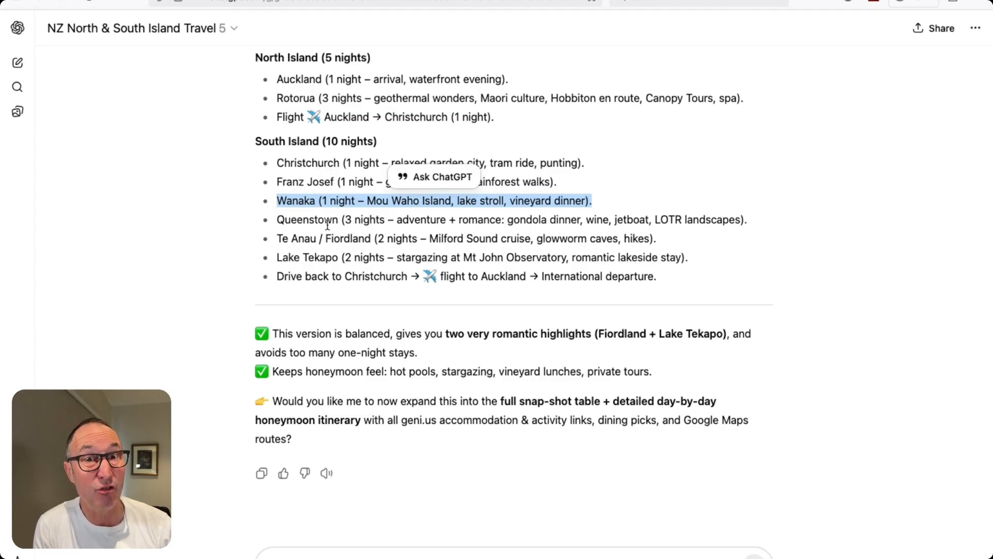
pyautogui.scroll(-3)
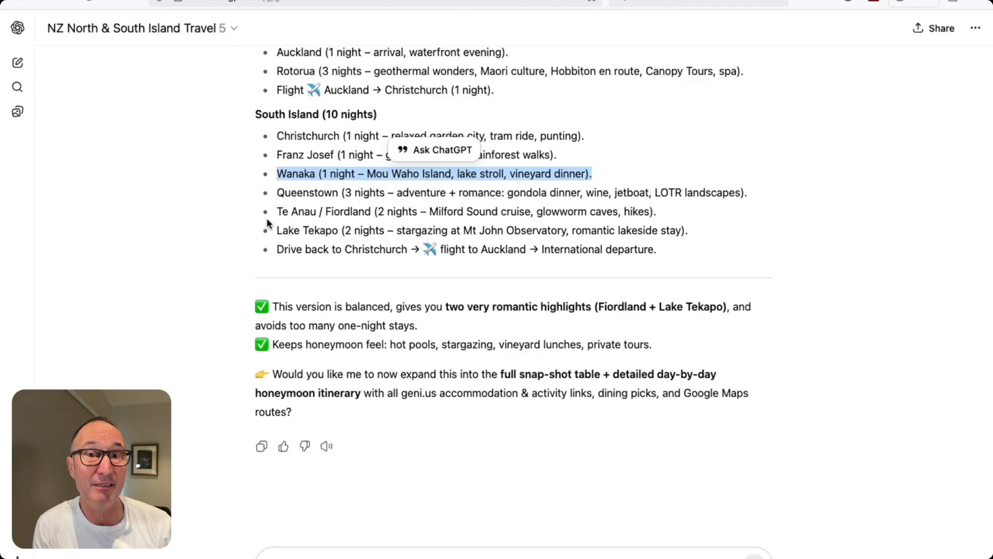
pyautogui.moveTo(689, 143)
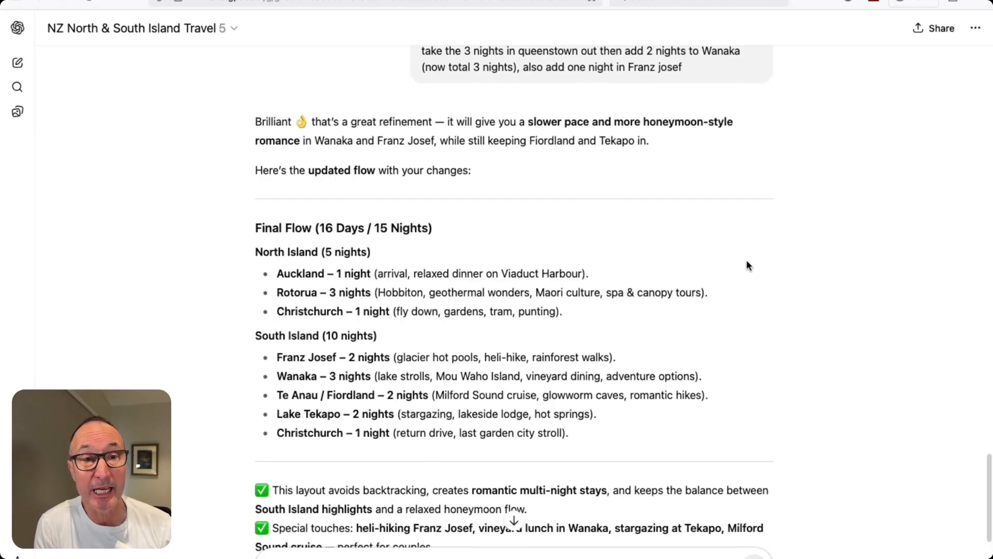
# Step: Read the Final Flow reply with Queenstown removed, Wanaka 3 nights and Franz Josef 2 nights
pyautogui.scroll(-3)
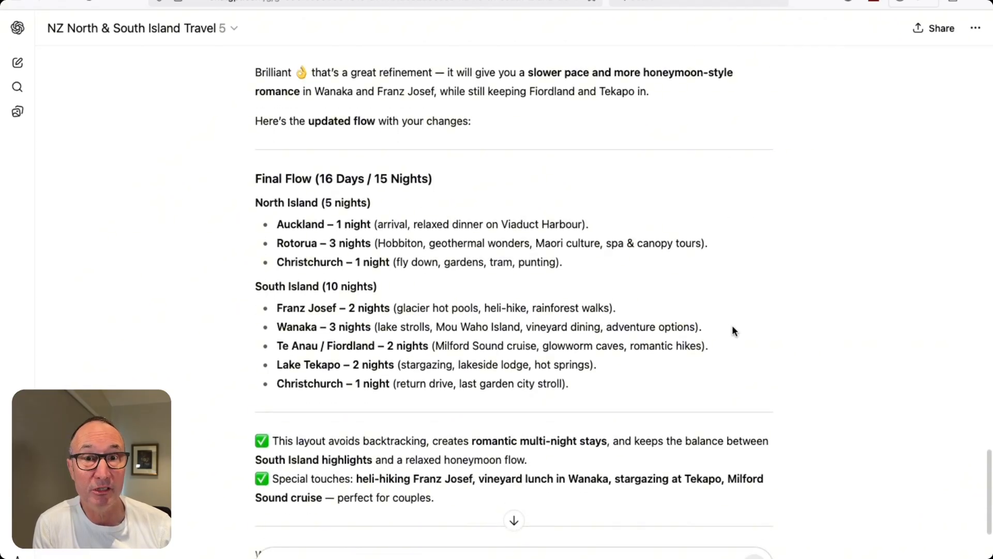
pyautogui.scroll(-3)
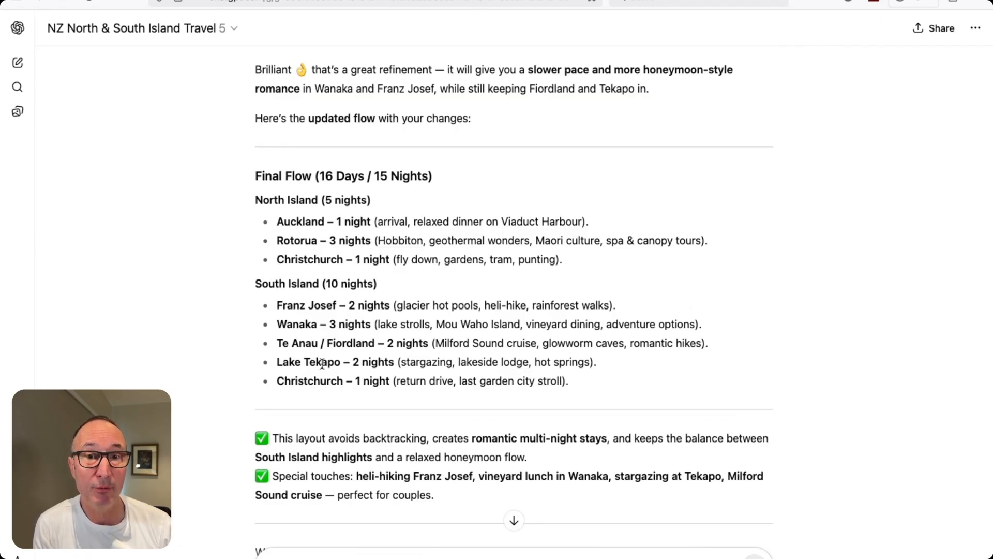
pyautogui.scroll(-3)
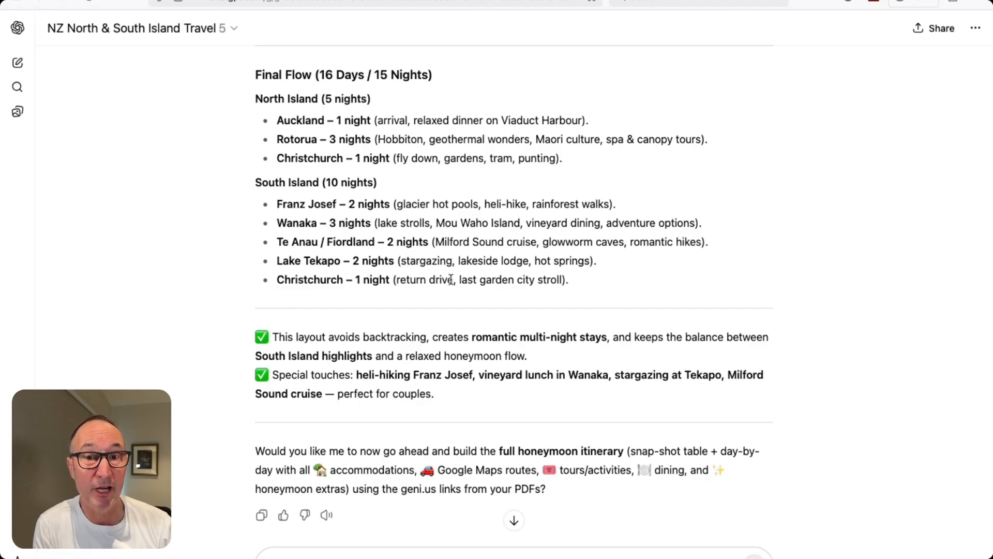
pyautogui.scroll(-3)
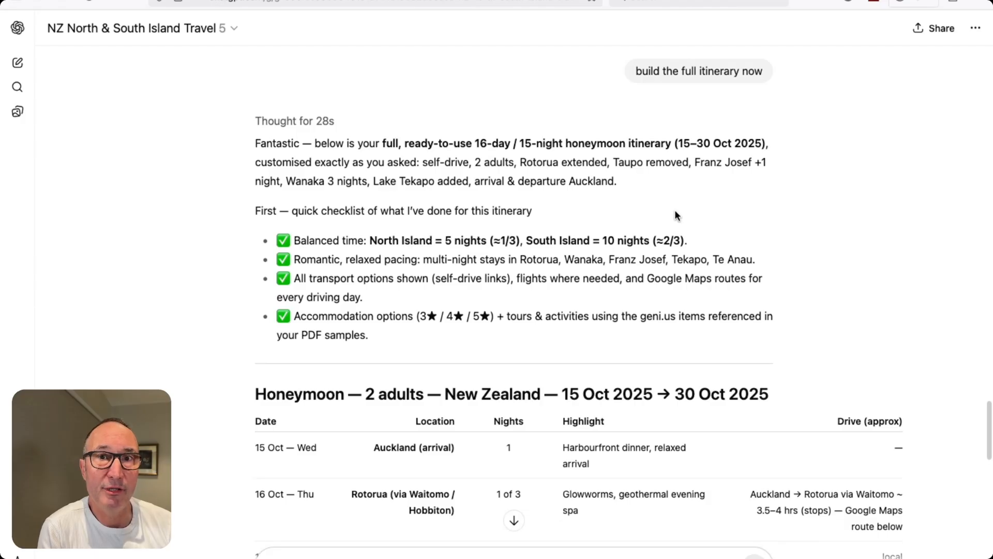
pyautogui.moveTo(657, 206)
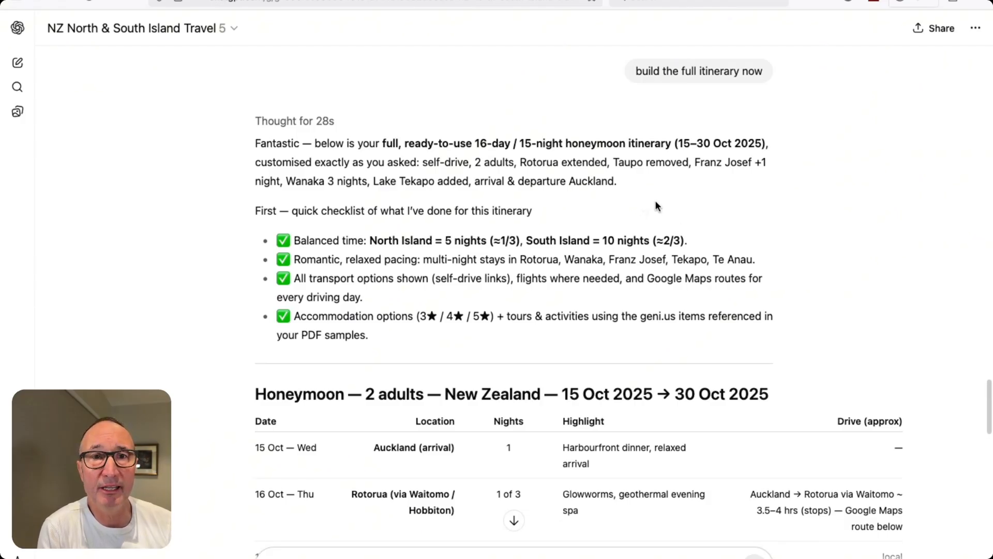
# Step: Read the 15–30 Oct overview table through to the day-by-day section with booking links
pyautogui.scroll(-3)
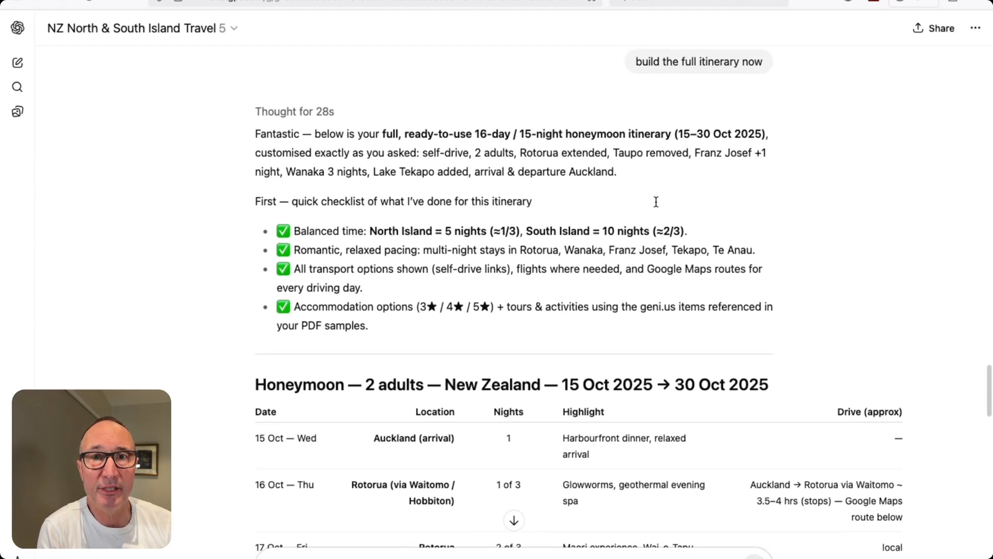
pyautogui.scroll(-3)
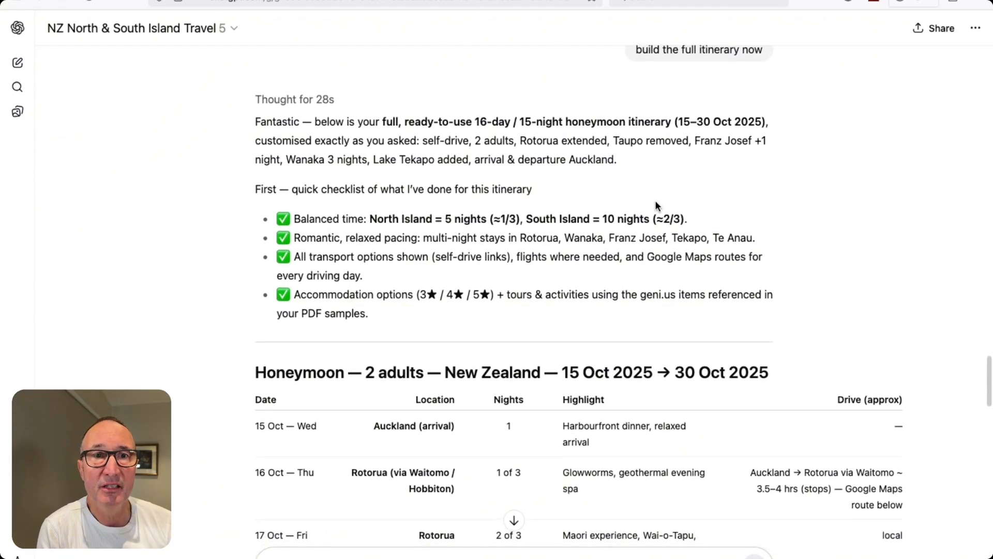
pyautogui.scroll(-3)
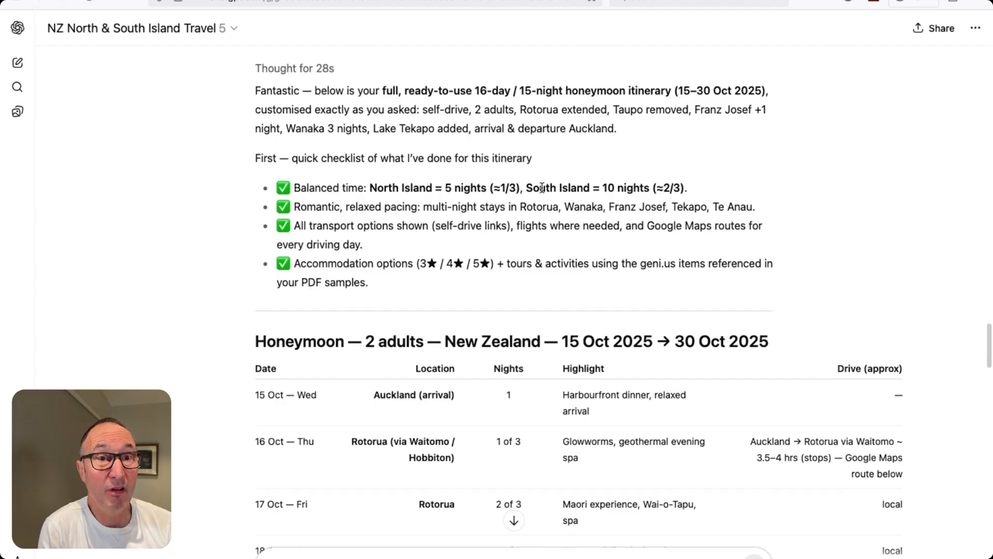
pyautogui.scroll(-3)
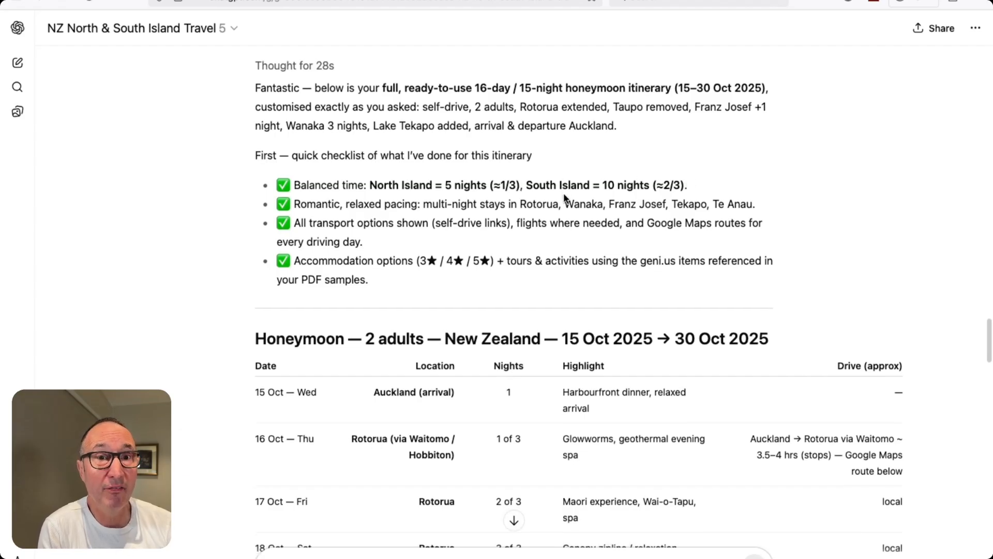
pyautogui.scroll(-3)
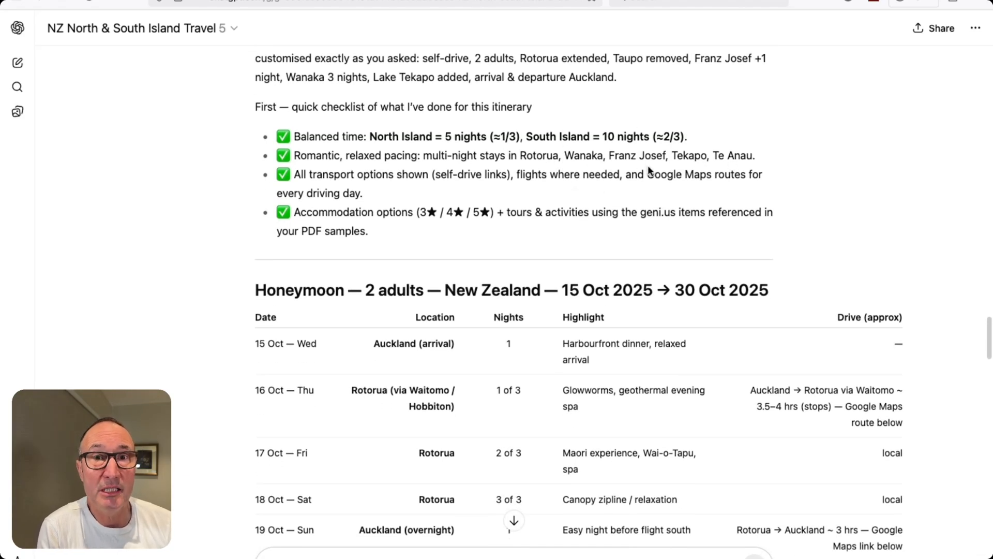
pyautogui.scroll(-3)
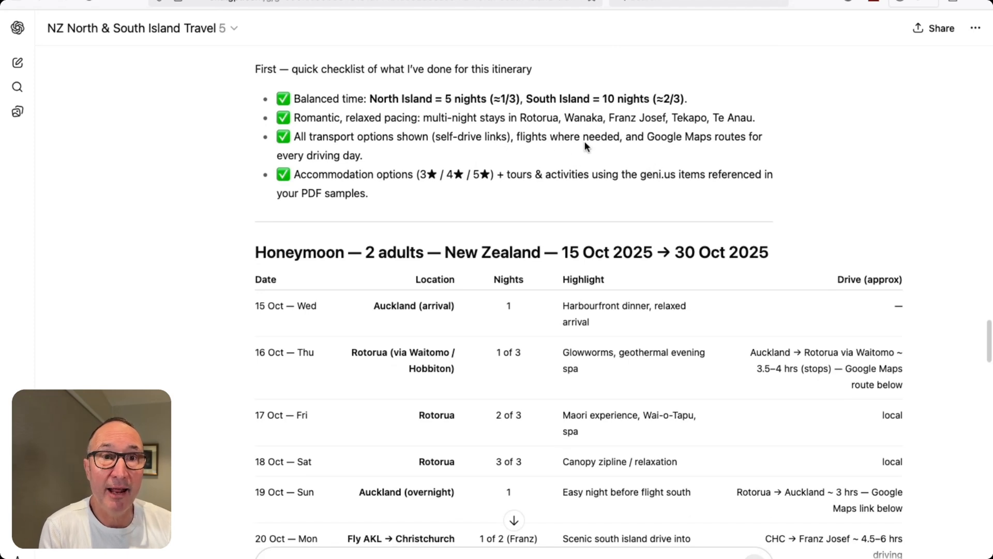
pyautogui.scroll(-3)
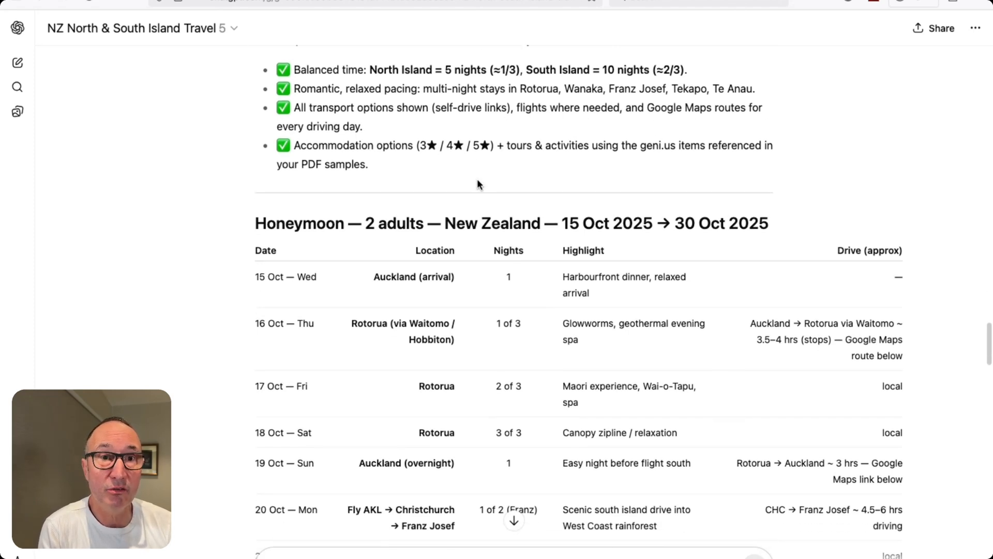
pyautogui.scroll(-3)
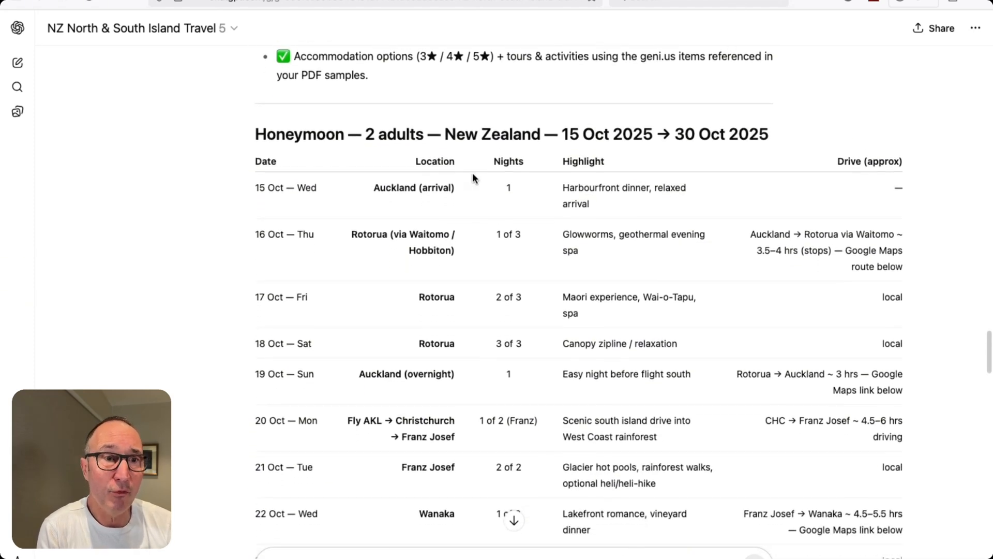
pyautogui.scroll(-3)
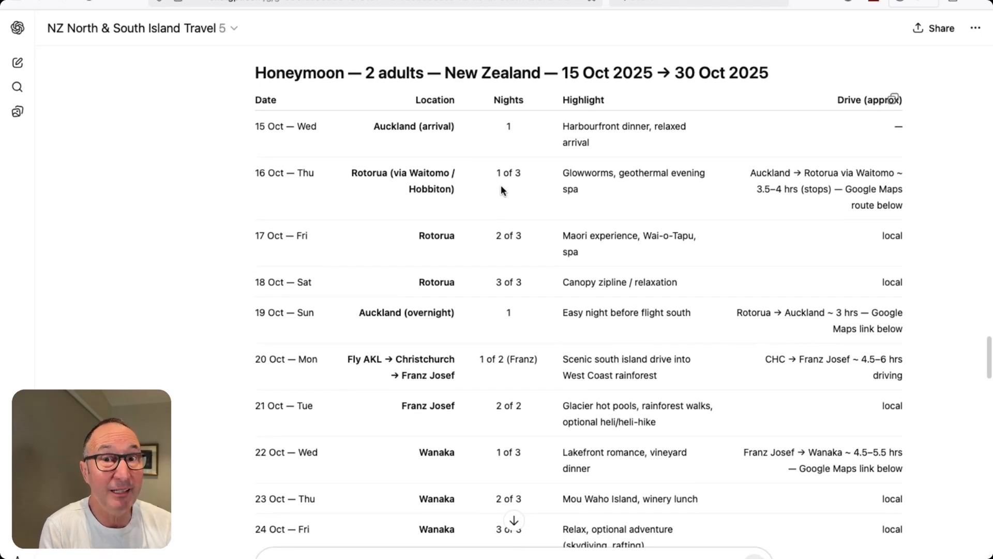
pyautogui.moveTo(335, 141)
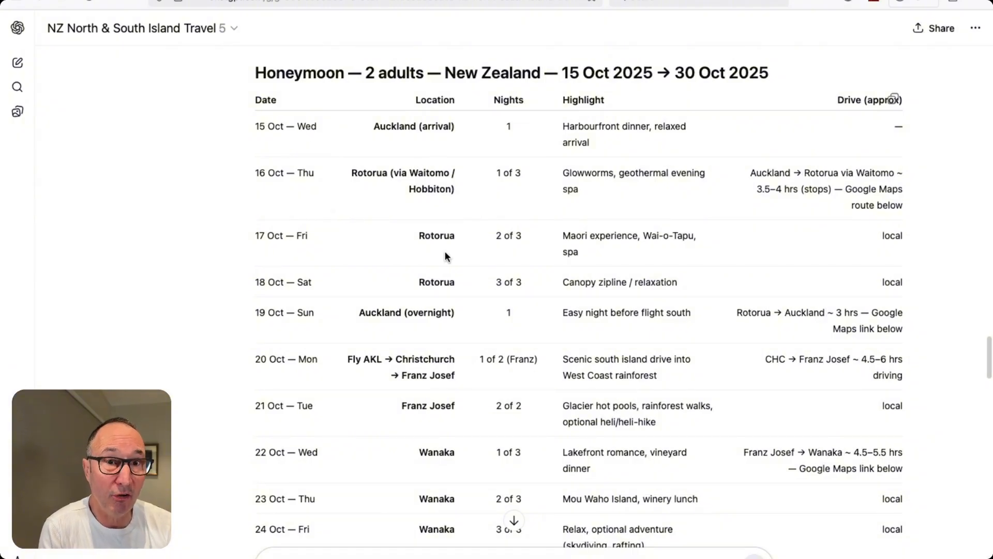
pyautogui.moveTo(602, 311)
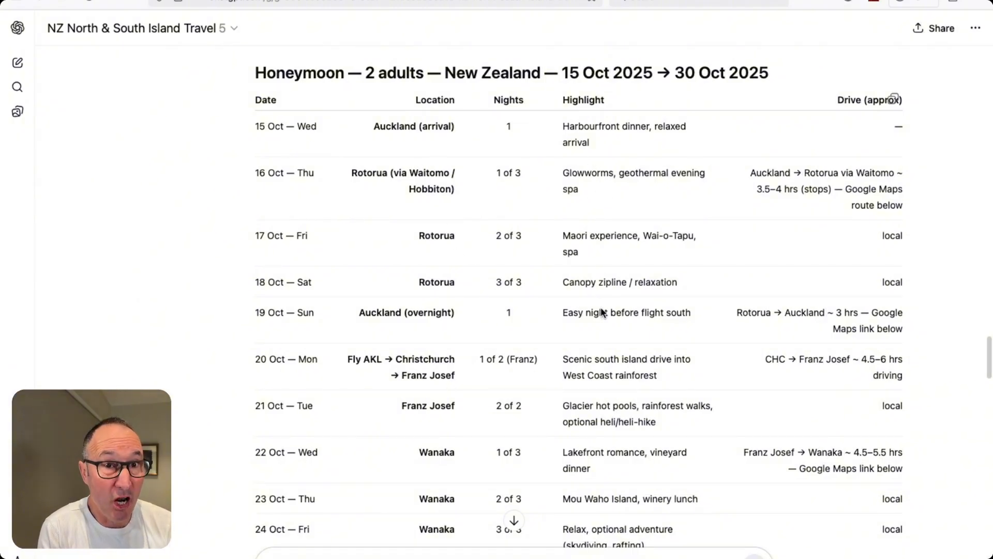
pyautogui.moveTo(817, 264)
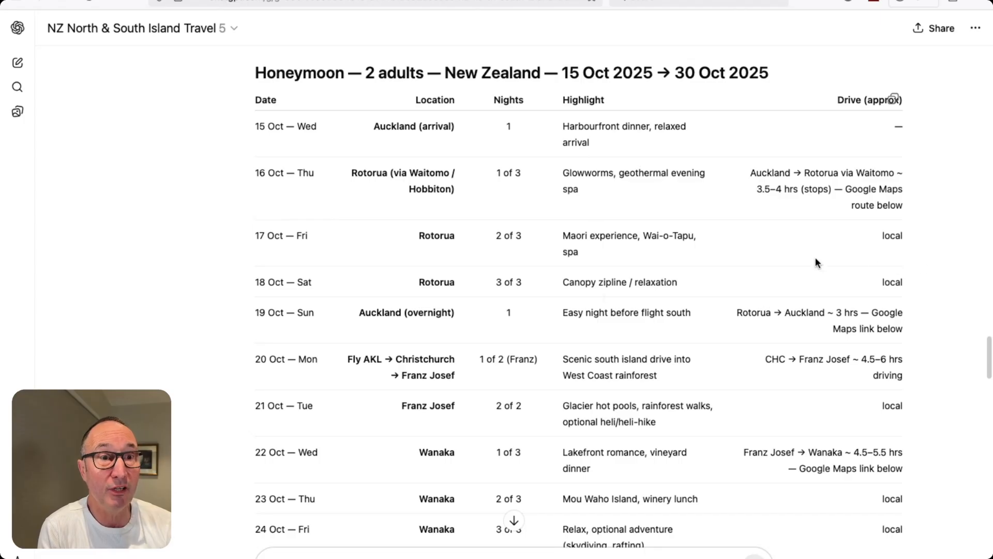
pyautogui.scroll(-3)
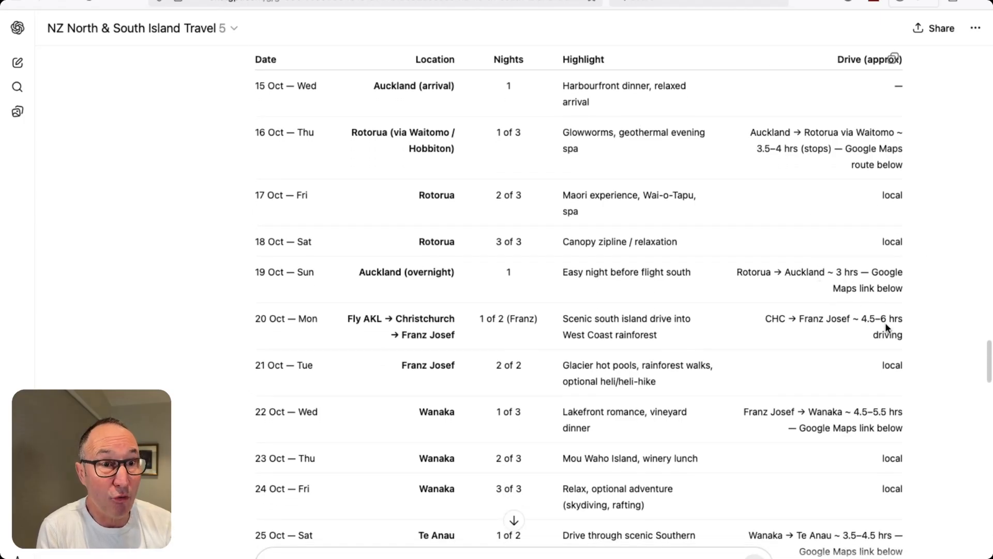
pyautogui.scroll(-3)
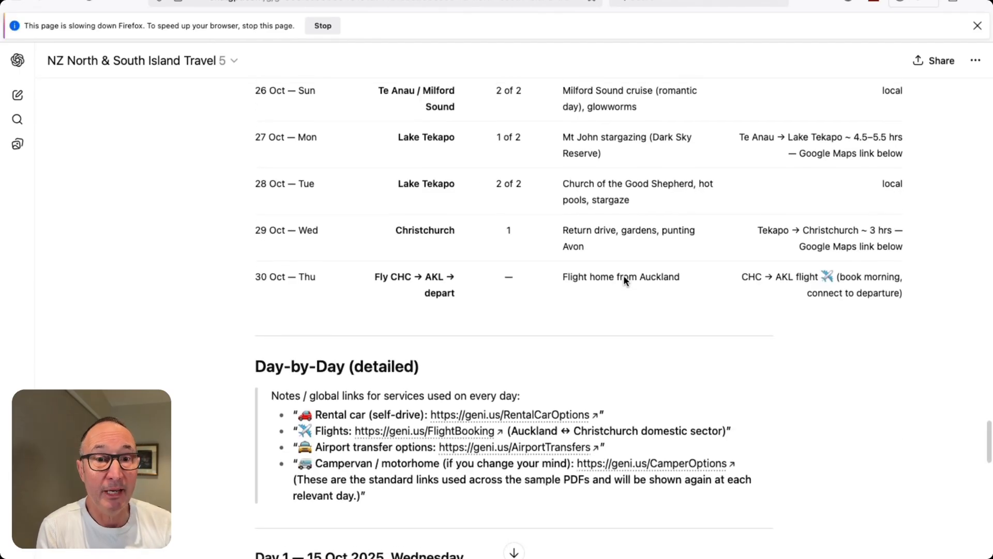
pyautogui.scroll(-3)
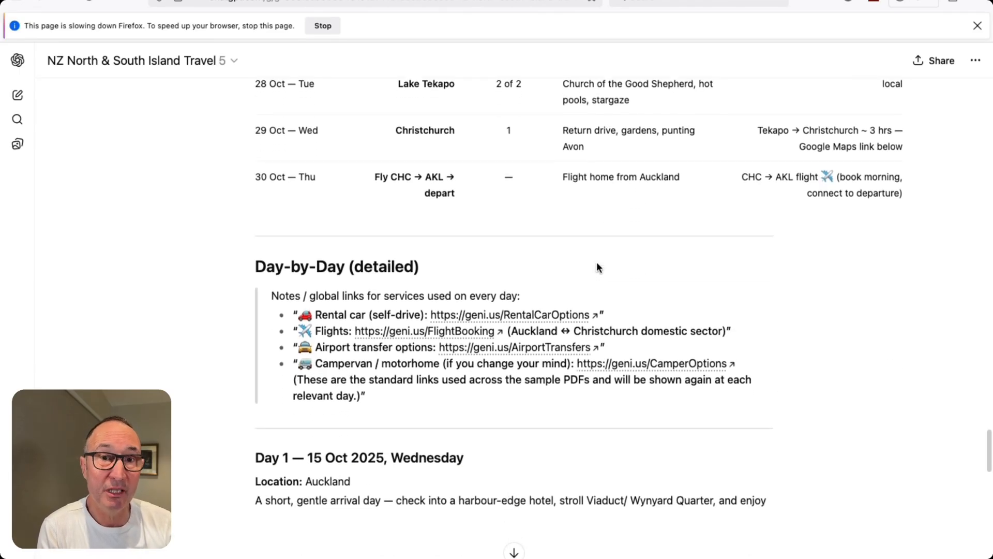
pyautogui.scroll(-3)
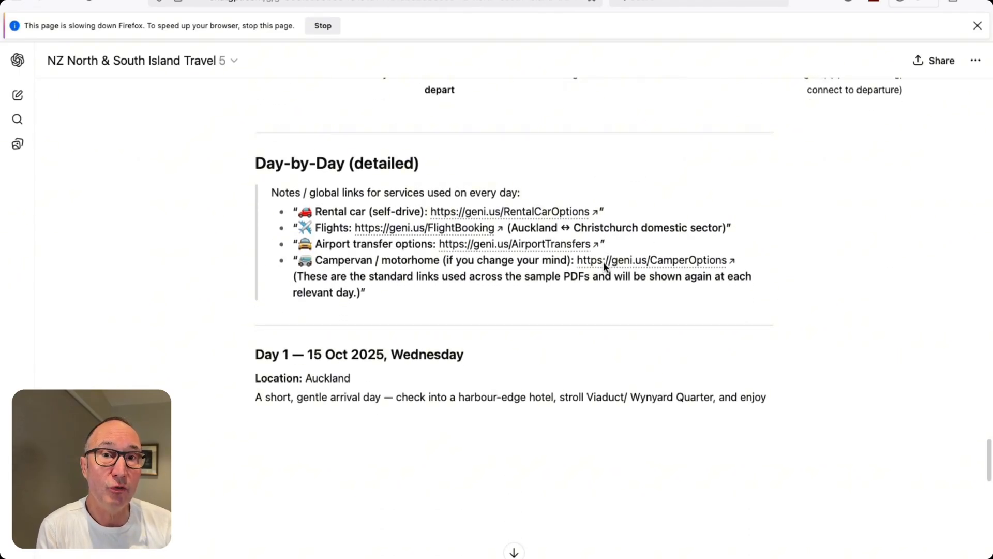
pyautogui.scroll(-3)
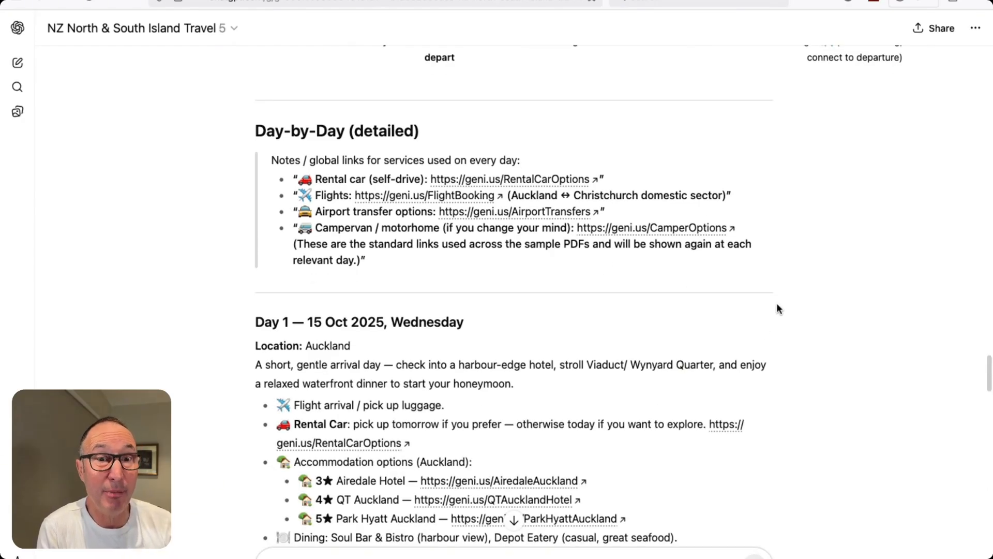
pyautogui.moveTo(746, 296)
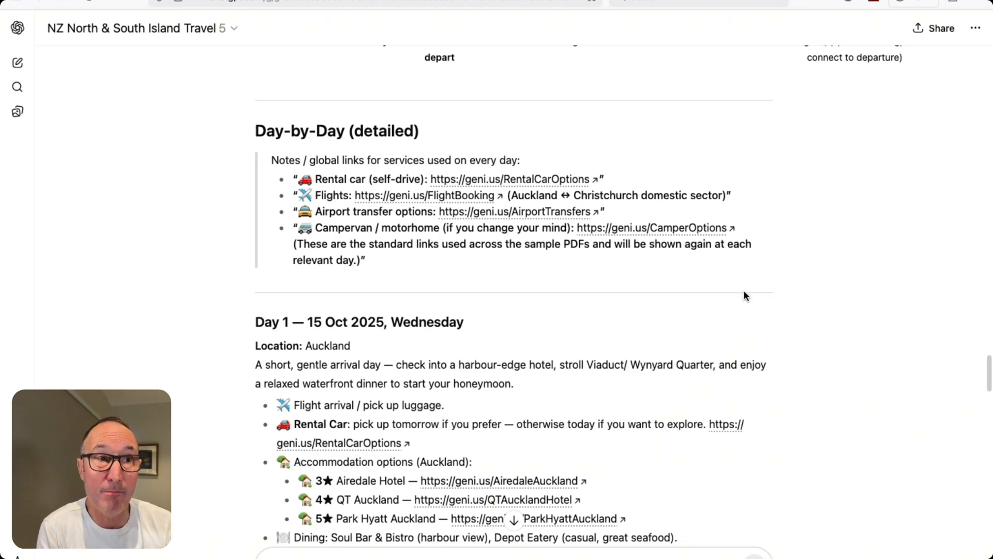
pyautogui.scroll(-3)
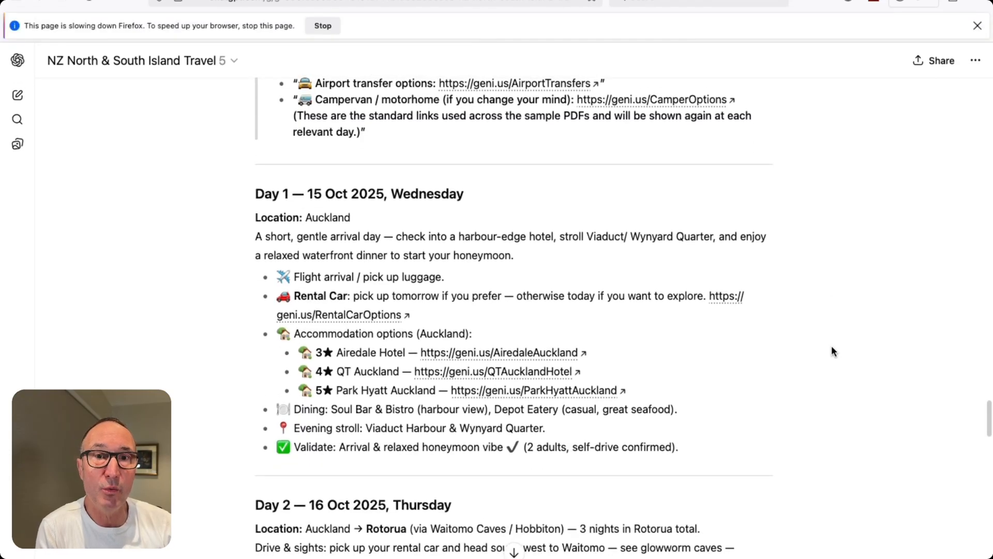
pyautogui.scroll(-3)
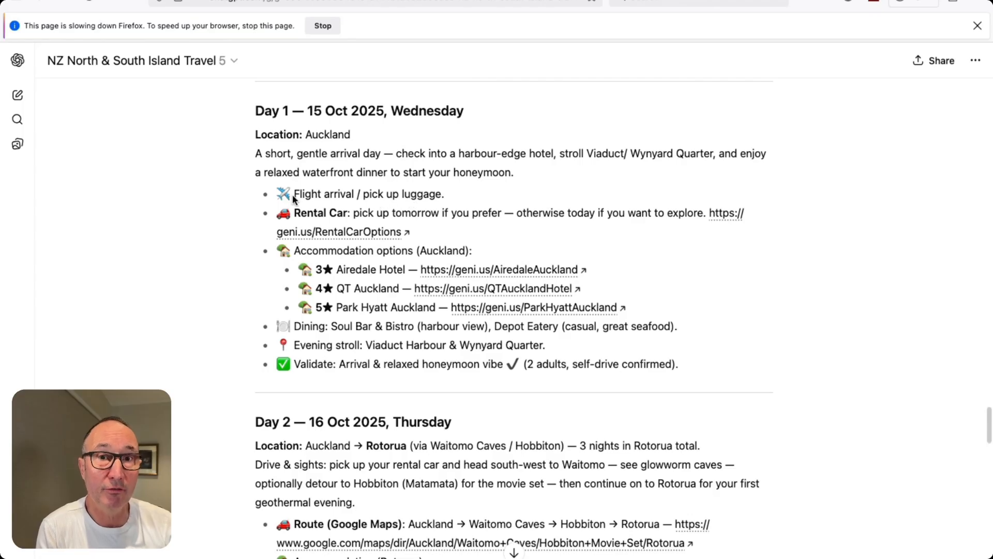
pyautogui.moveTo(311, 220)
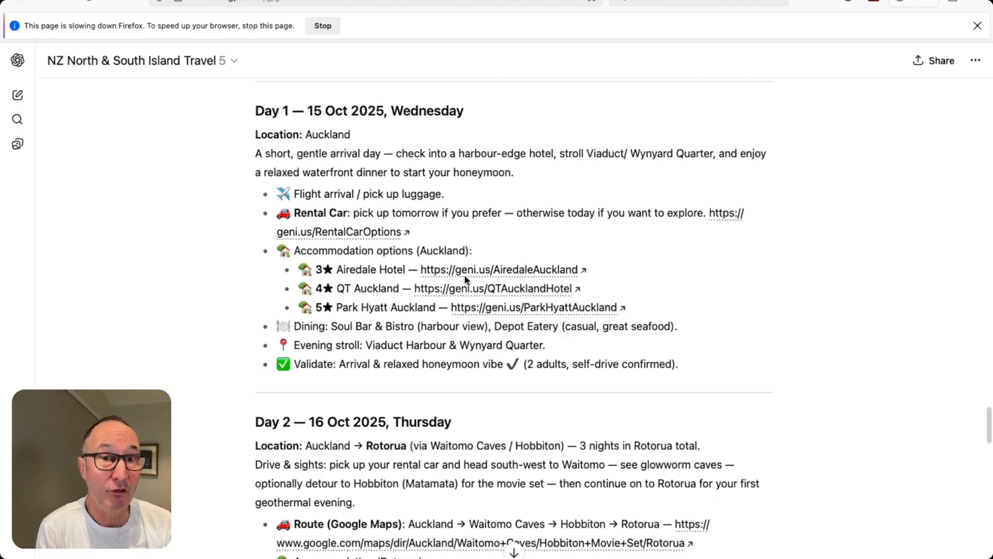
pyautogui.moveTo(513, 277)
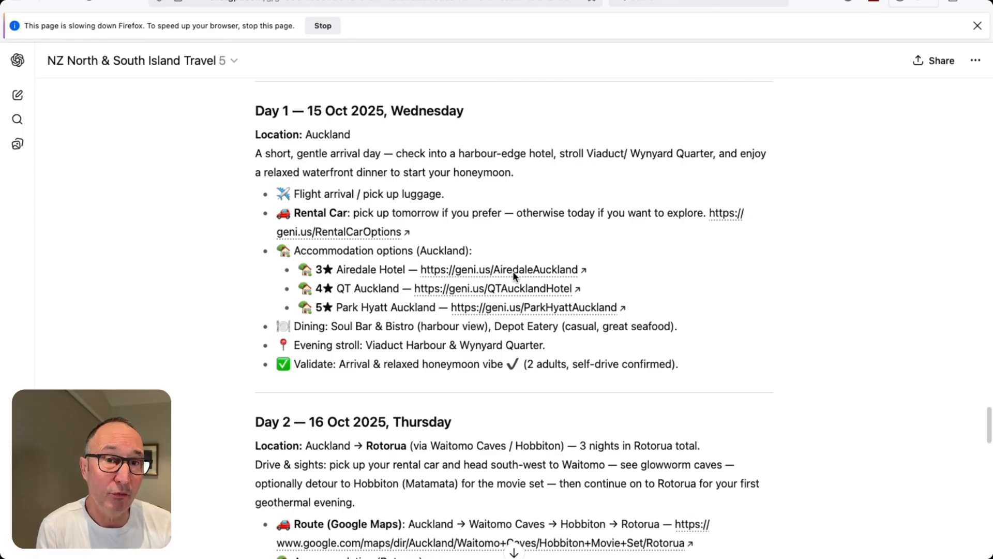
pyautogui.scroll(-3)
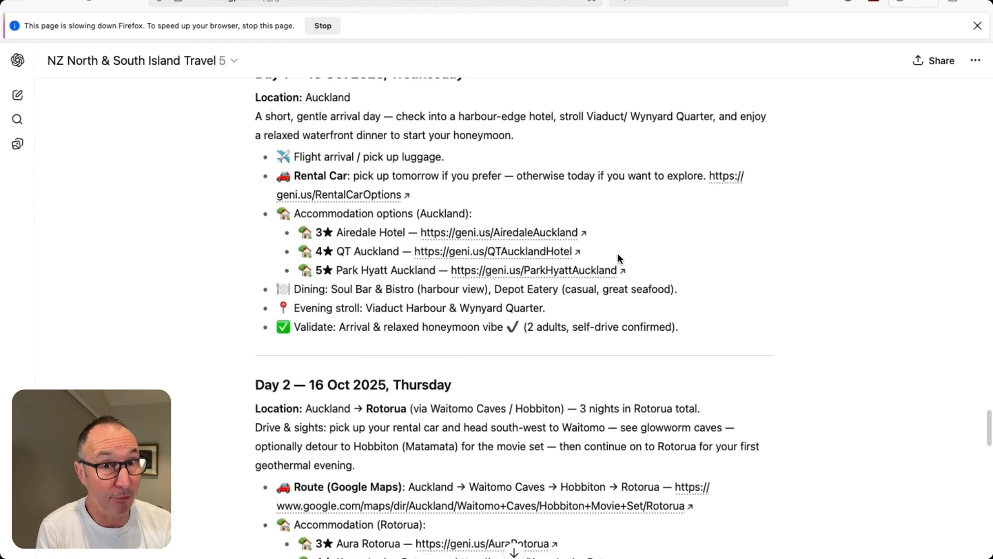
pyautogui.scroll(-3)
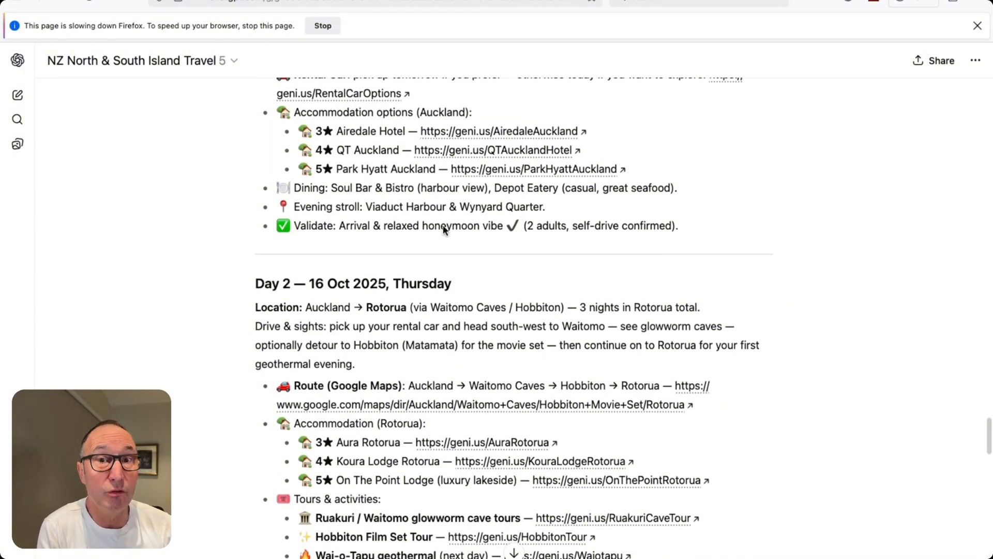
pyautogui.scroll(-3)
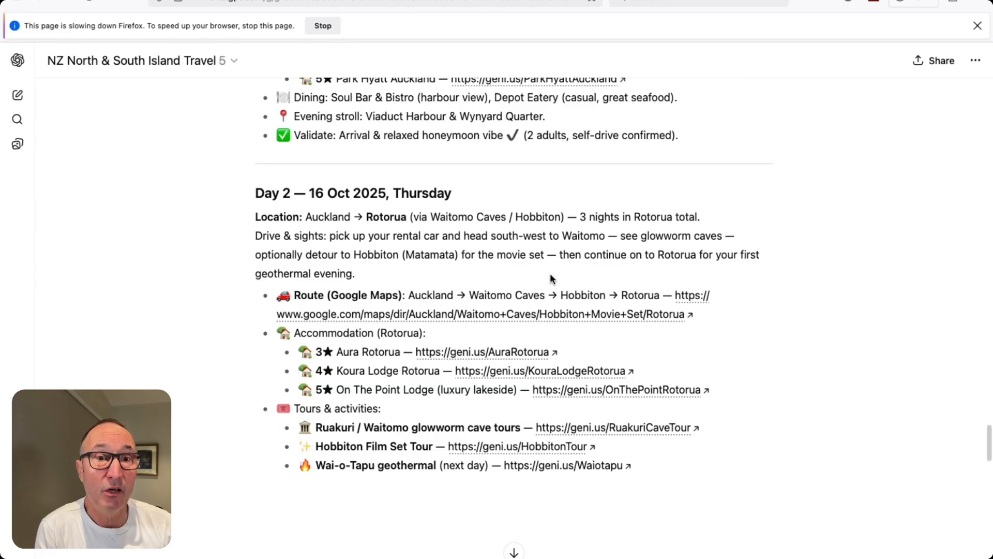
pyautogui.scroll(-3)
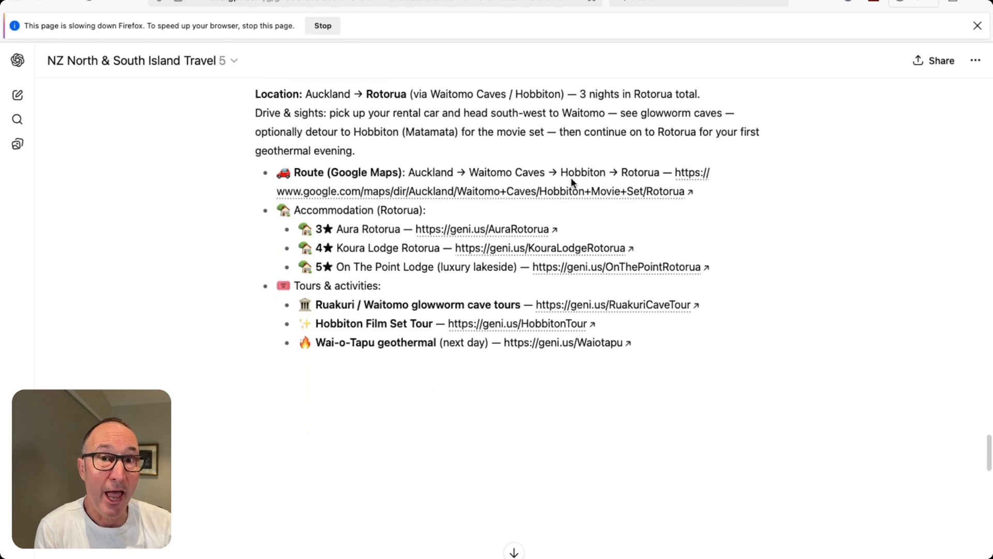
pyautogui.moveTo(423, 195)
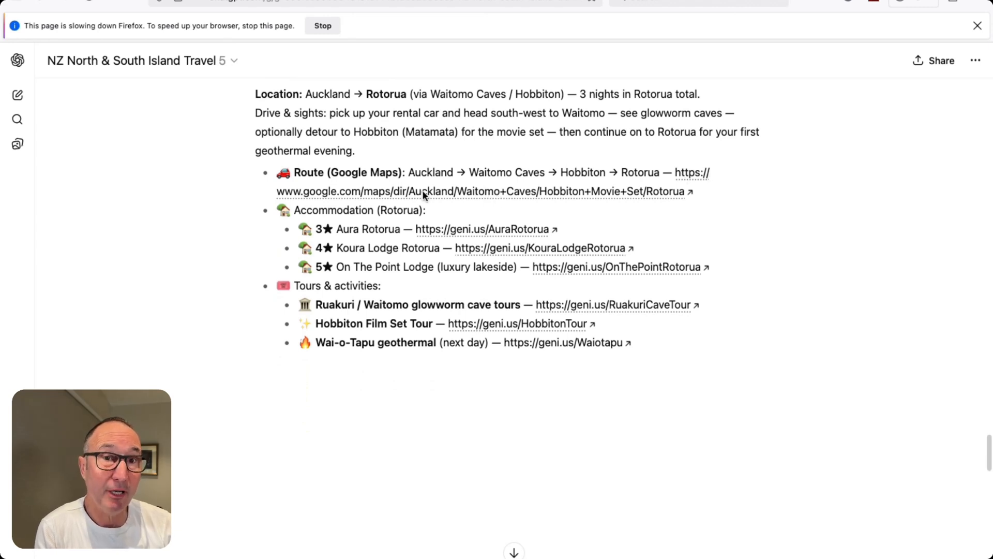
pyautogui.moveTo(500, 219)
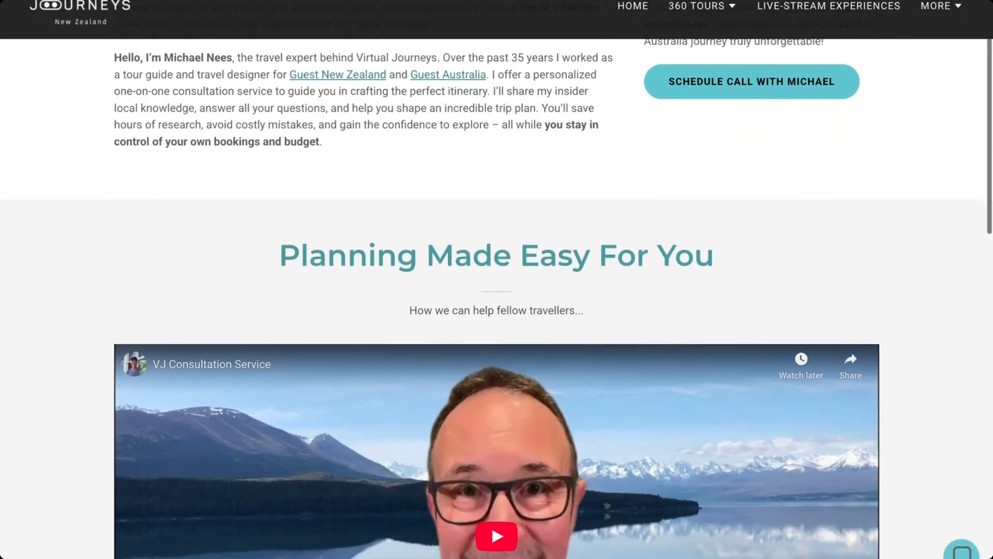
pyautogui.scroll(-3)
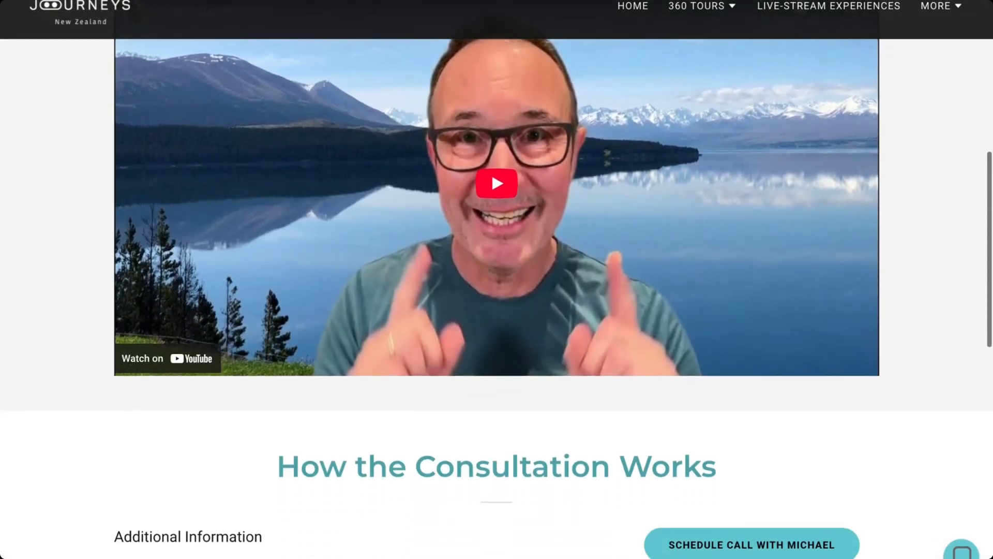
pyautogui.scroll(-3)
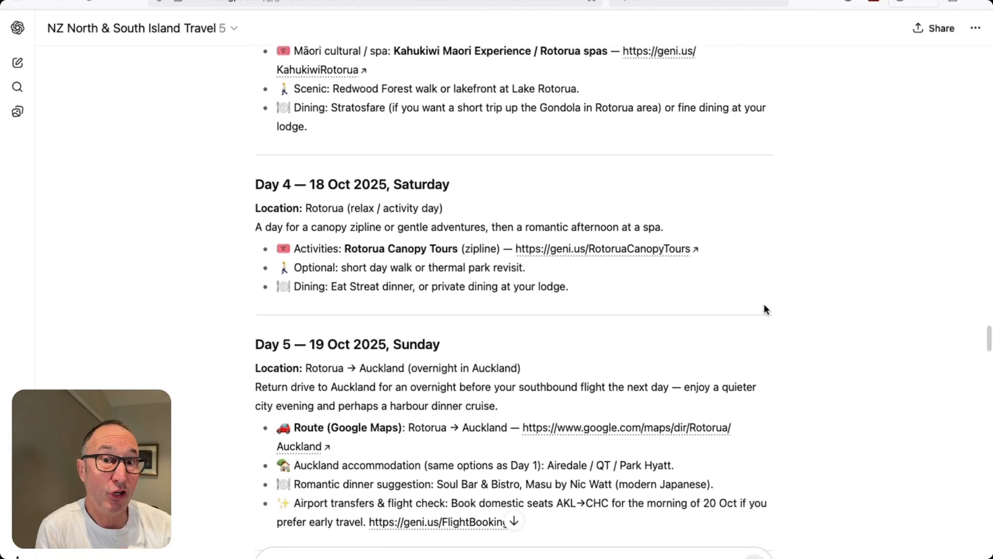
pyautogui.scroll(-3)
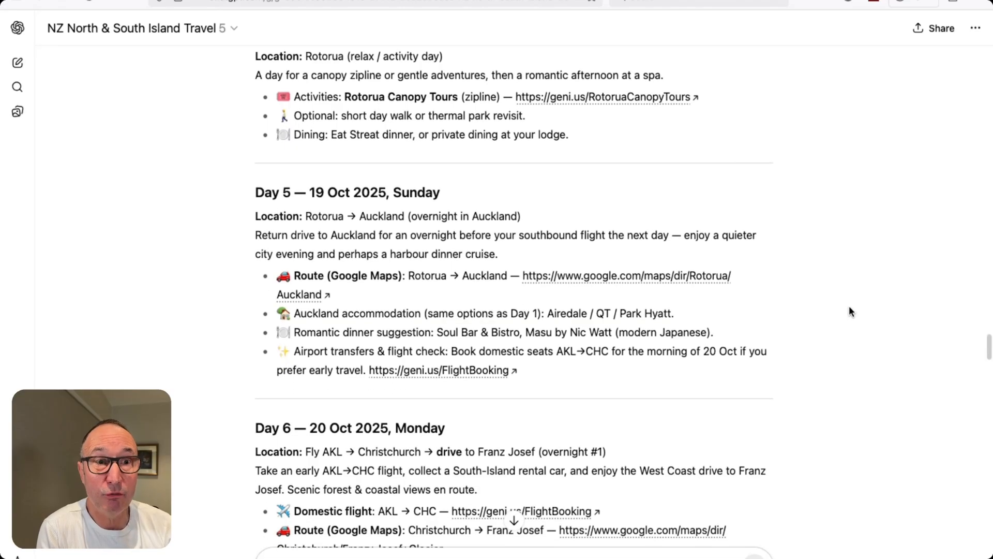
pyautogui.scroll(-3)
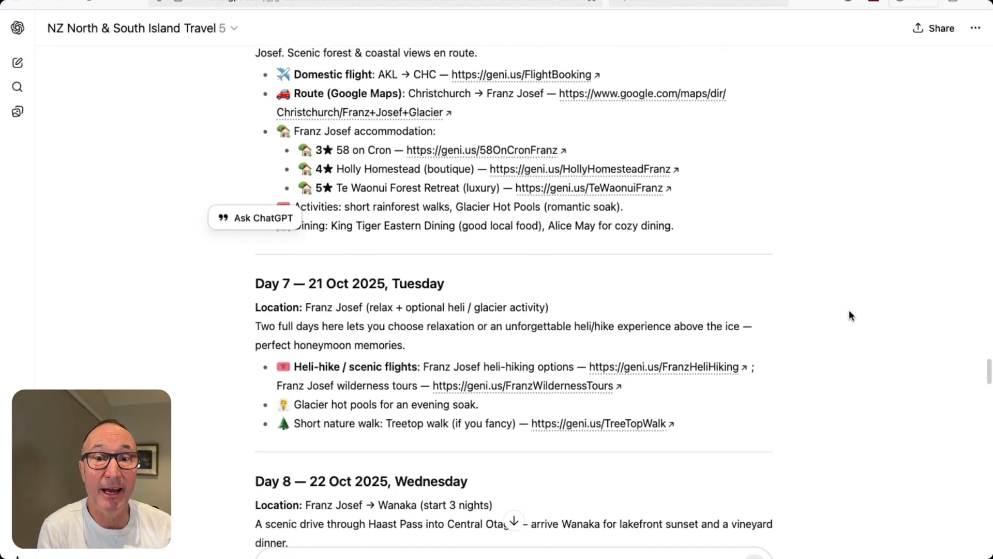
pyautogui.scroll(-3)
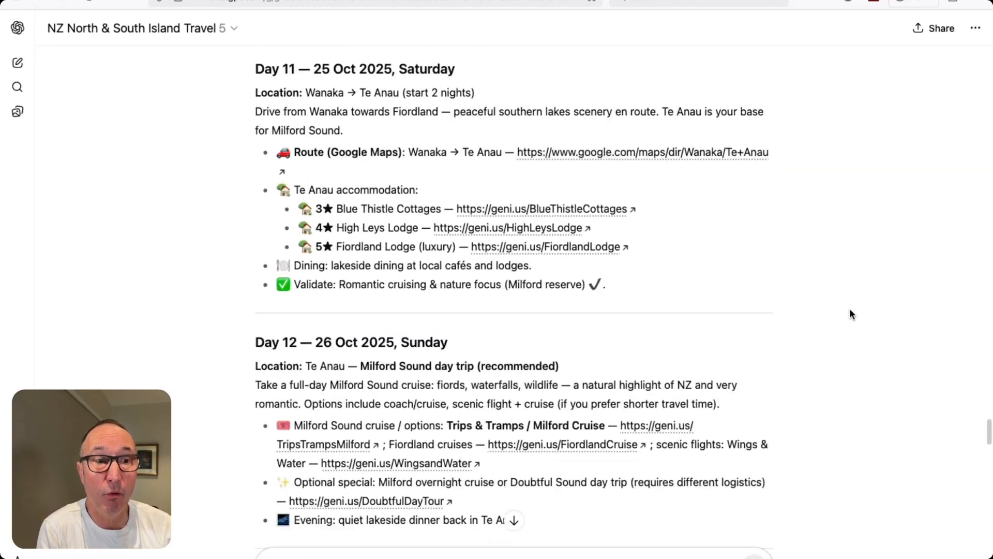
pyautogui.scroll(-3)
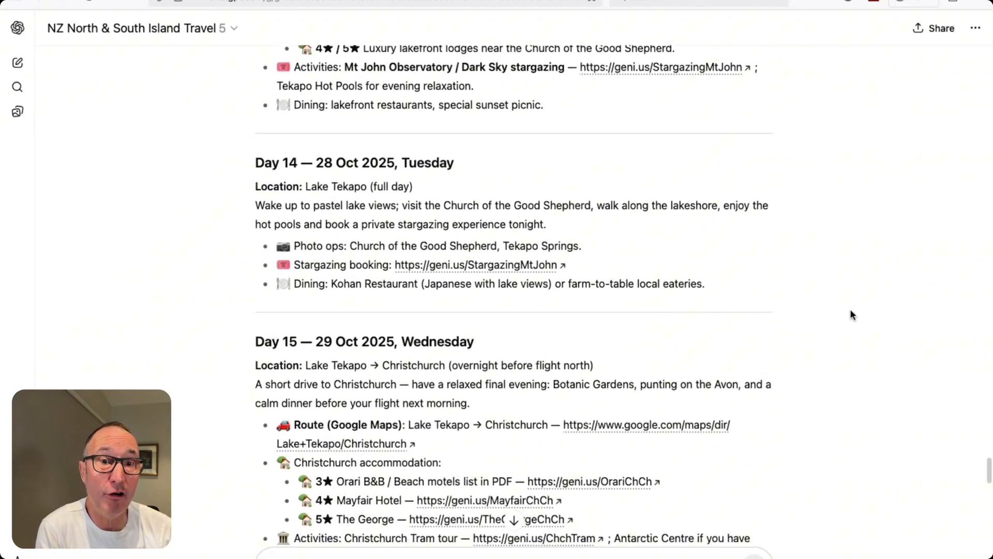
pyautogui.scroll(-3)
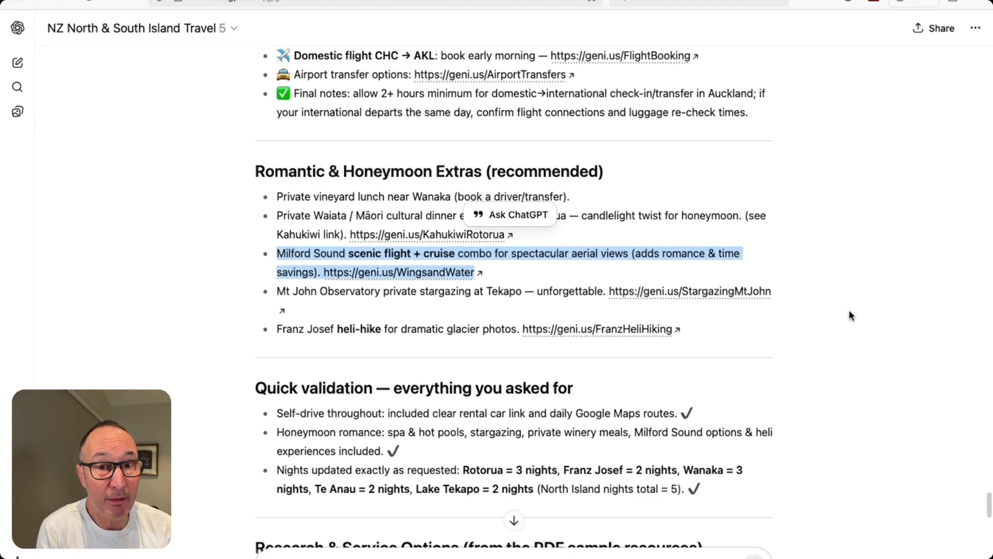
pyautogui.scroll(-3)
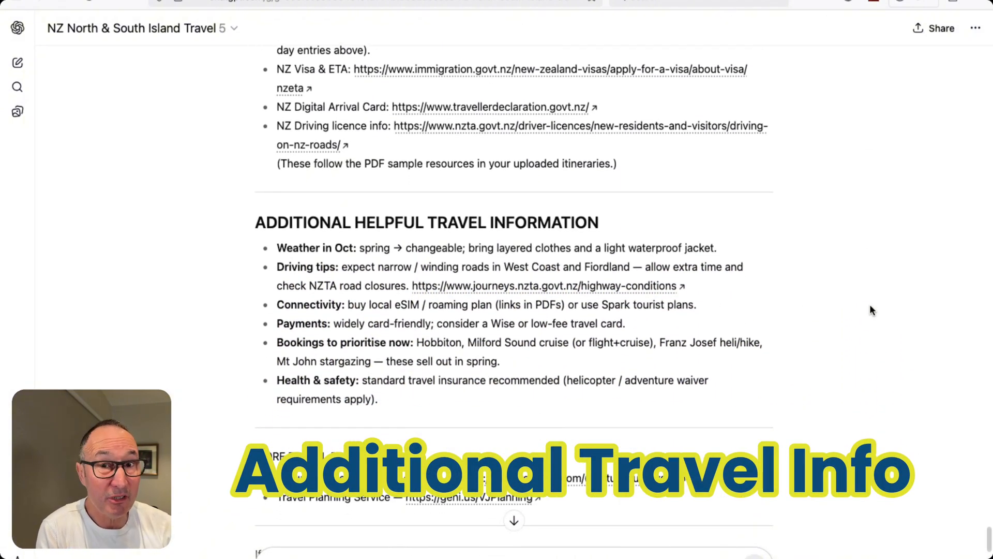
pyautogui.moveTo(434, 289)
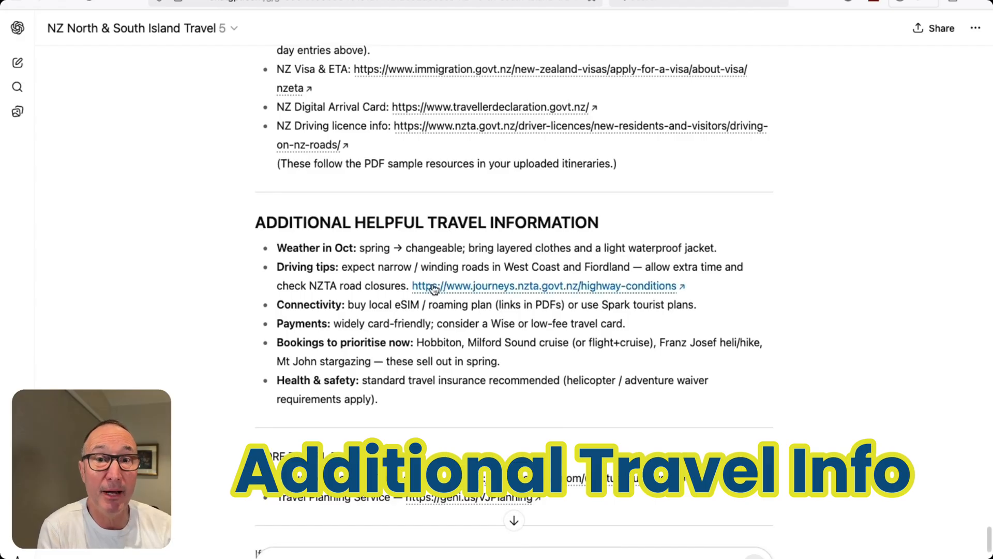
pyautogui.scroll(-3)
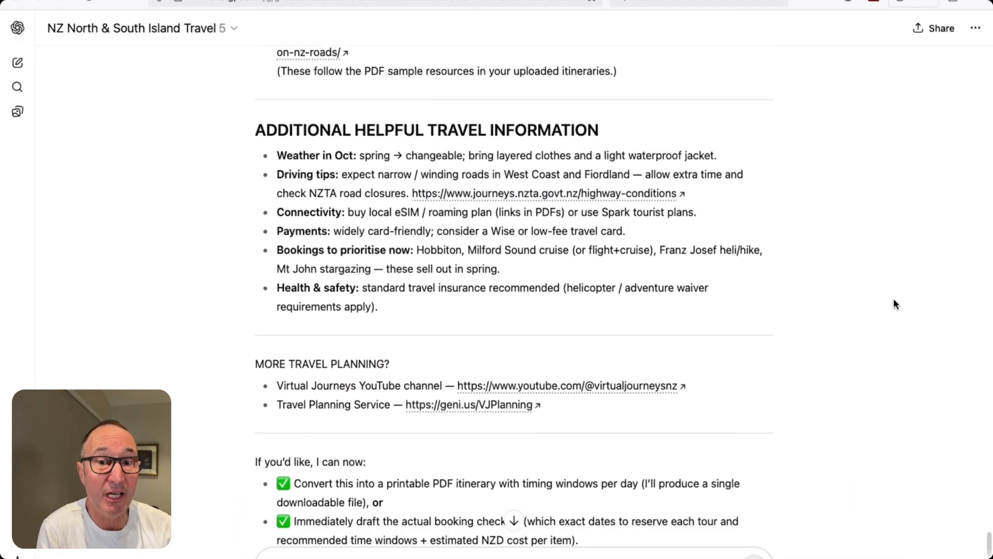
pyautogui.scroll(-3)
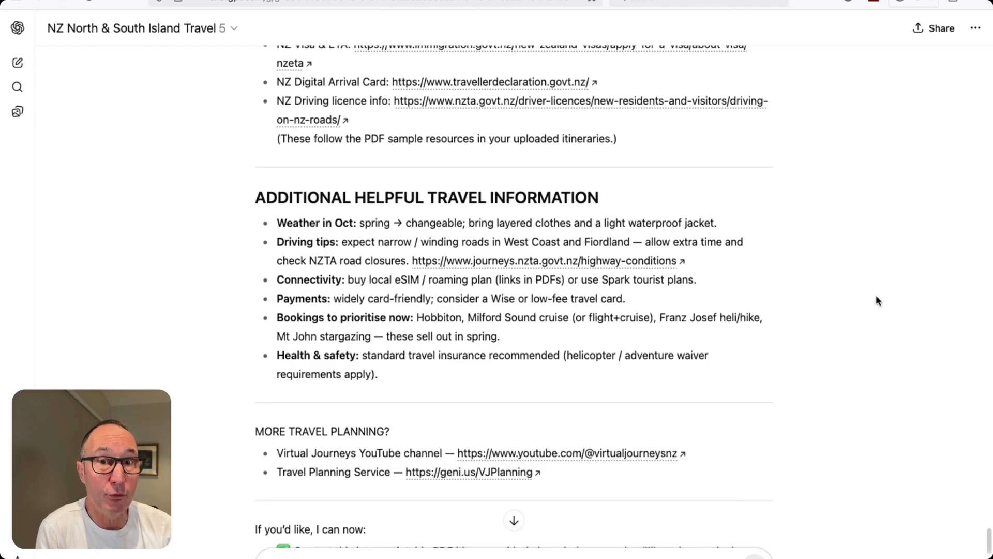
pyautogui.moveTo(892, 297)
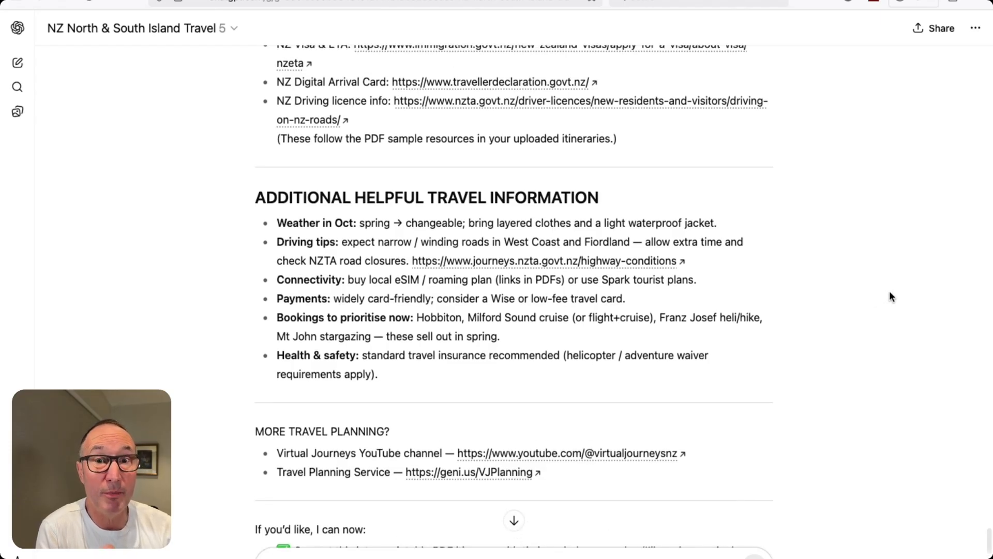
pyautogui.scroll(3)
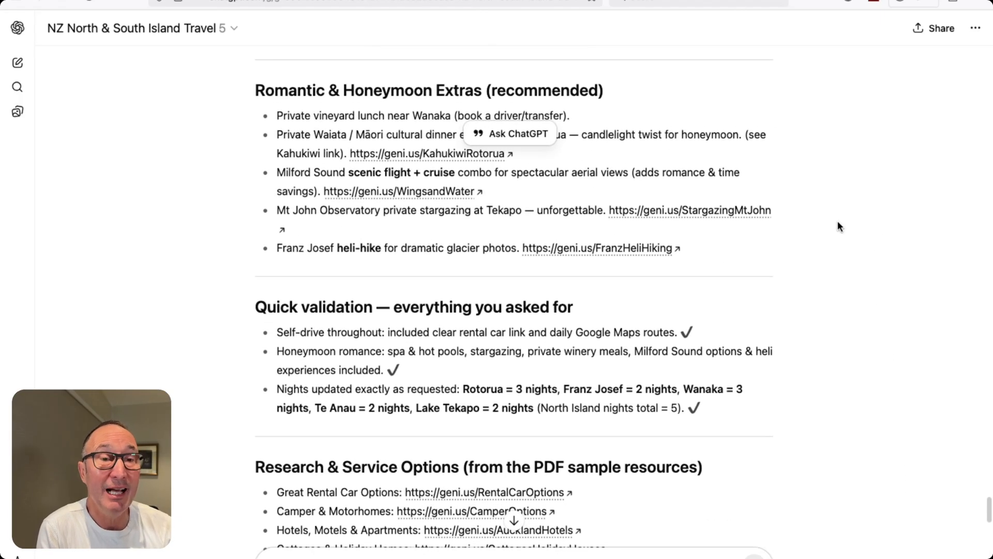
pyautogui.moveTo(841, 223)
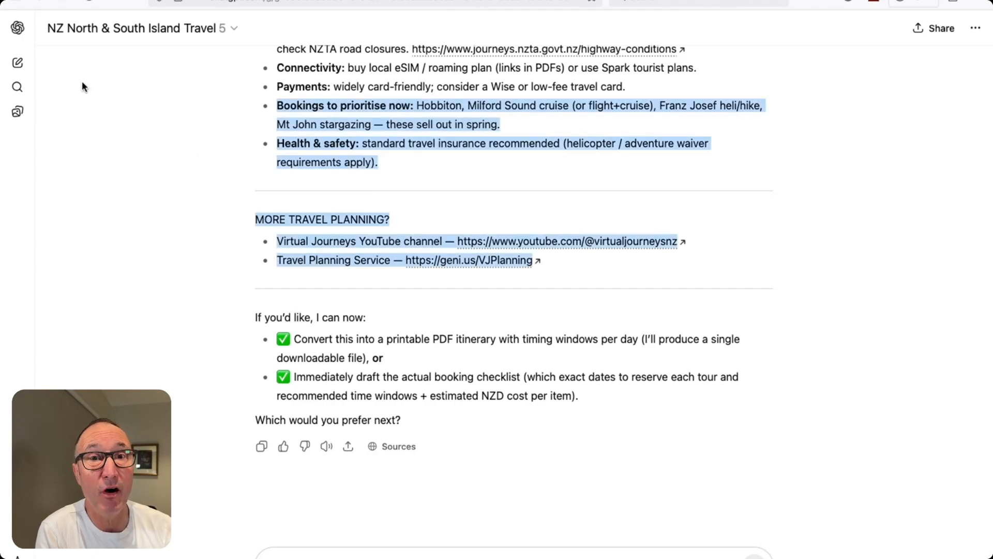
# Step: Extend the selection over the itinerary text down to the travel-planning links
pyautogui.scroll(-3)
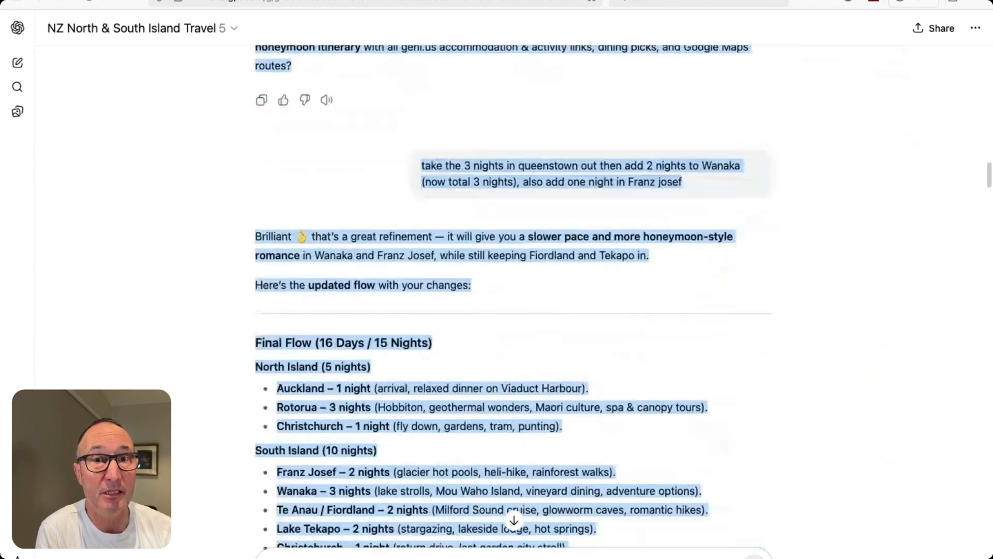
pyautogui.scroll(-3)
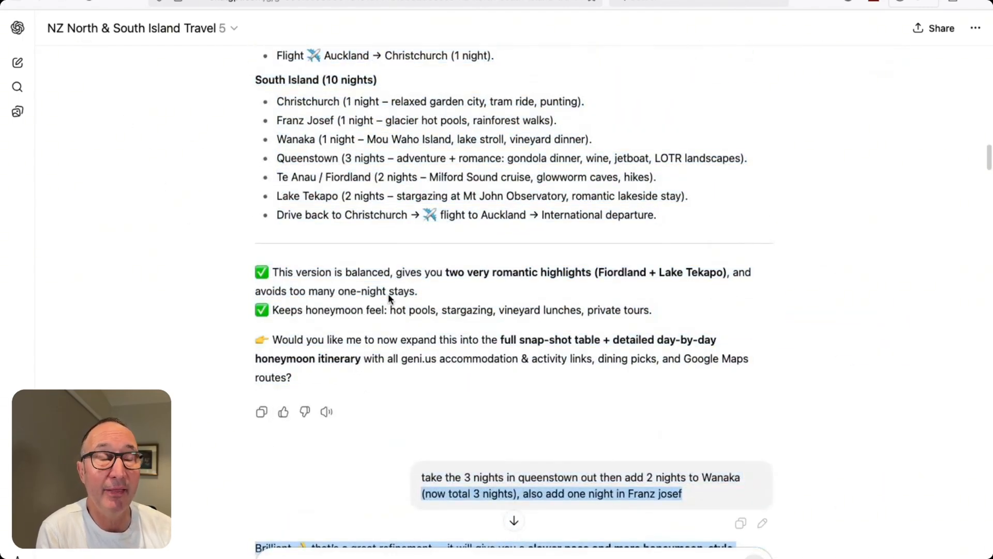